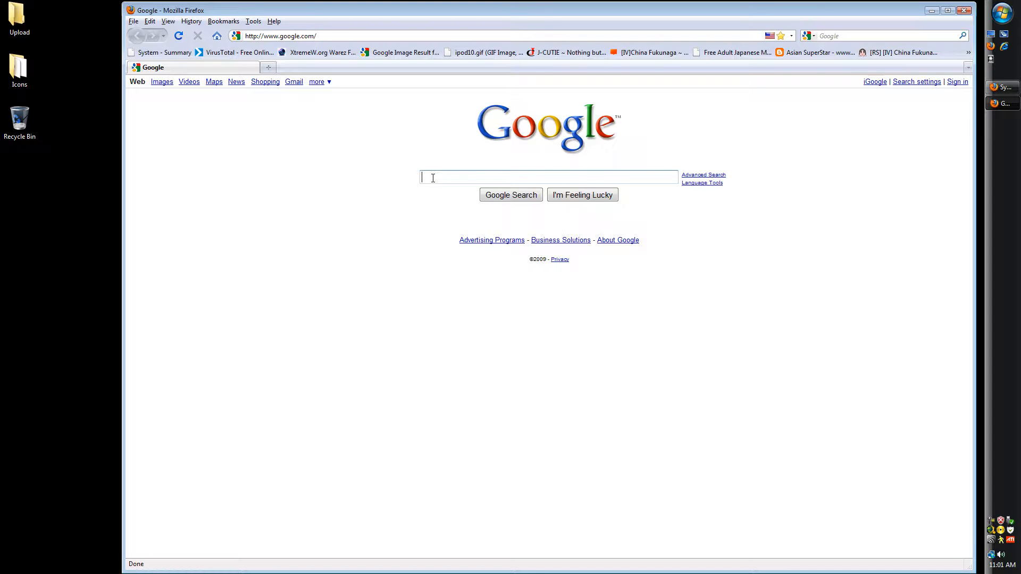
- Search Google for 'hfs' and save hfs.exe from the rejetto HFS download page
{"action": "type", "text": "hfs"}
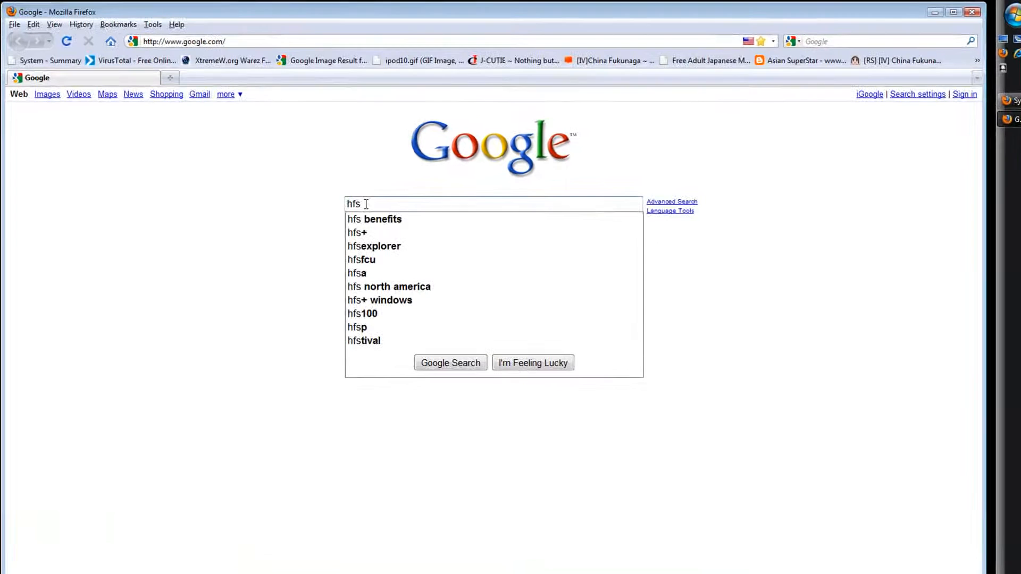
{"action": "mouse_move", "coordinate": [421, 223]}
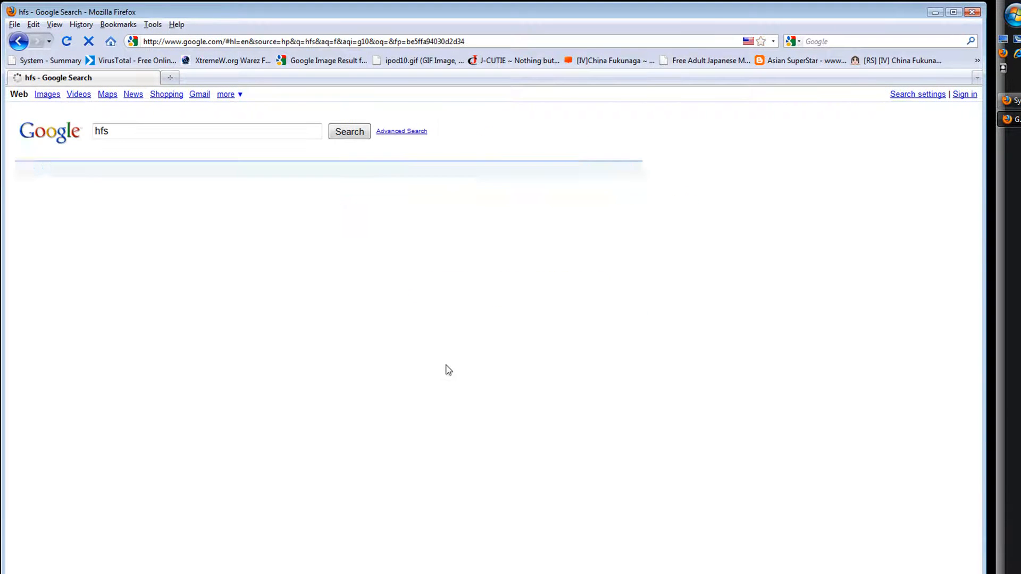
{"action": "left_click", "coordinate": [348, 131]}
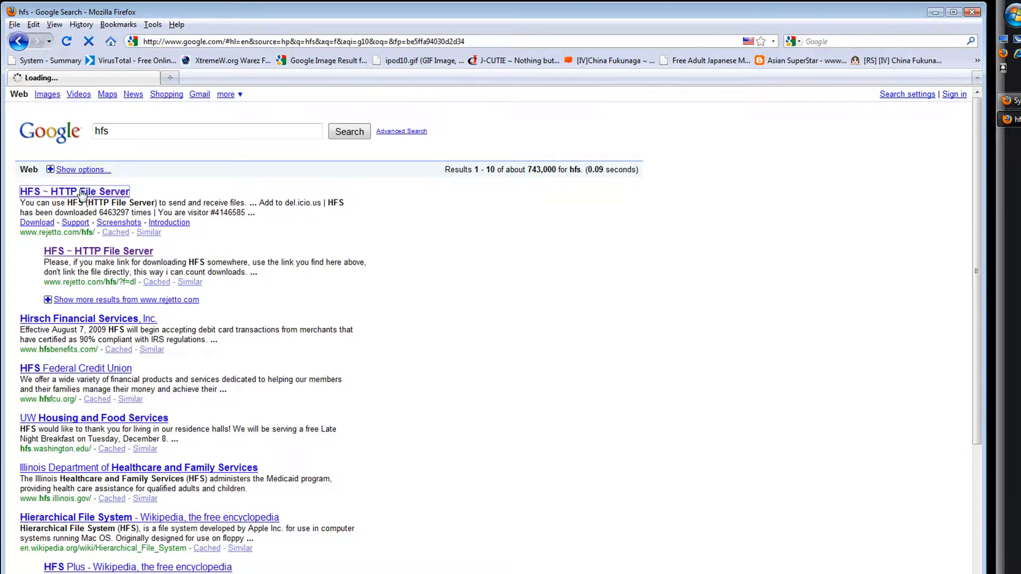
{"action": "left_click", "coordinate": [75, 191]}
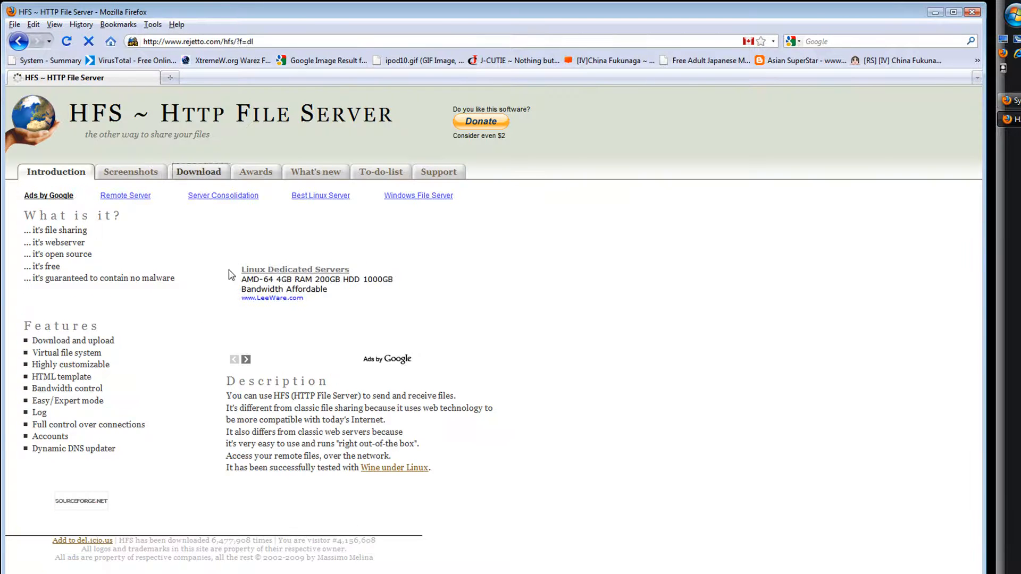
{"action": "left_click", "coordinate": [198, 172]}
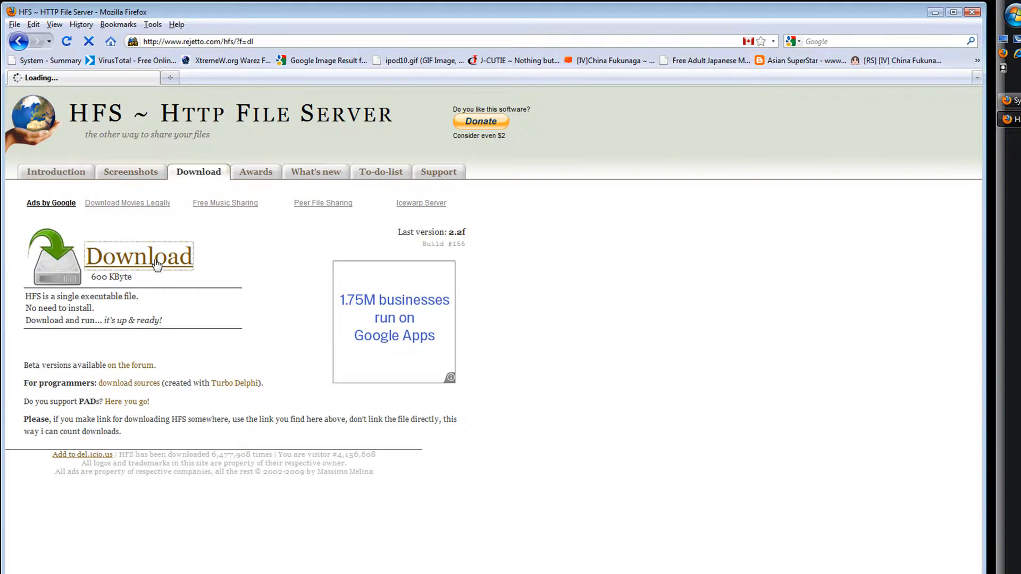
{"action": "left_click", "coordinate": [138, 256]}
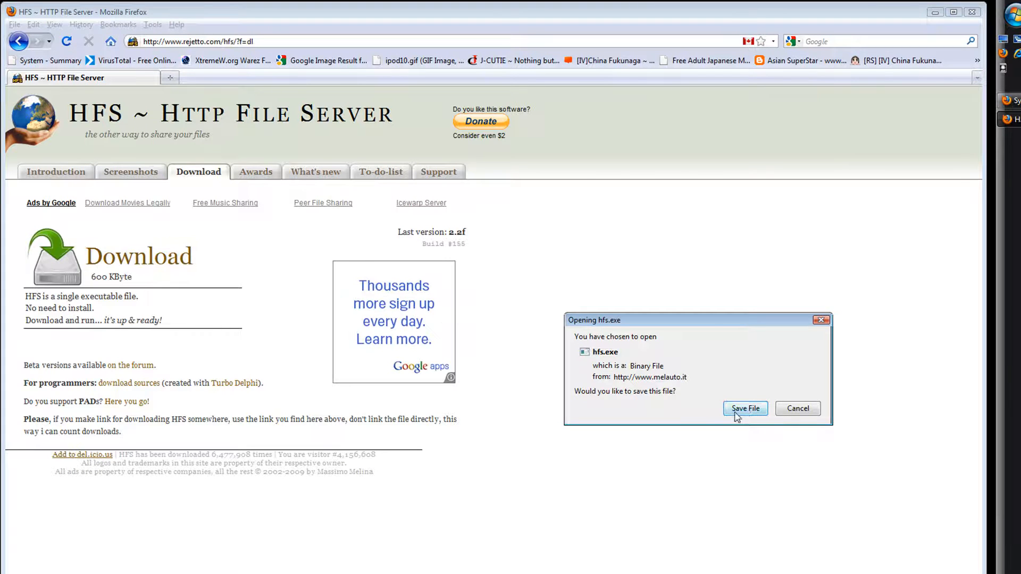
{"action": "left_click", "coordinate": [745, 409]}
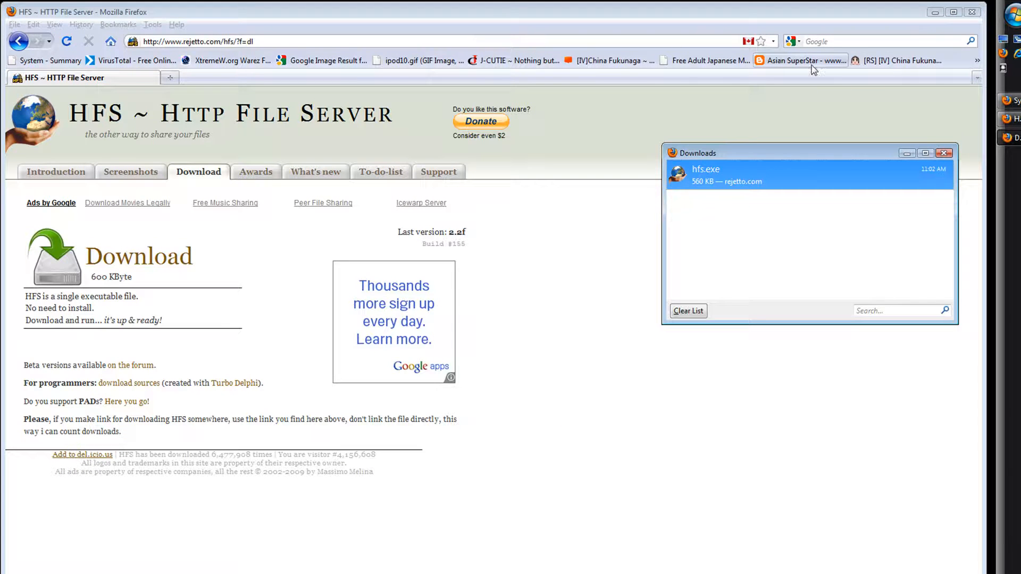
- Launch hfs.exe and confirm the server listens on port 83
{"action": "double_click", "coordinate": [705, 175]}
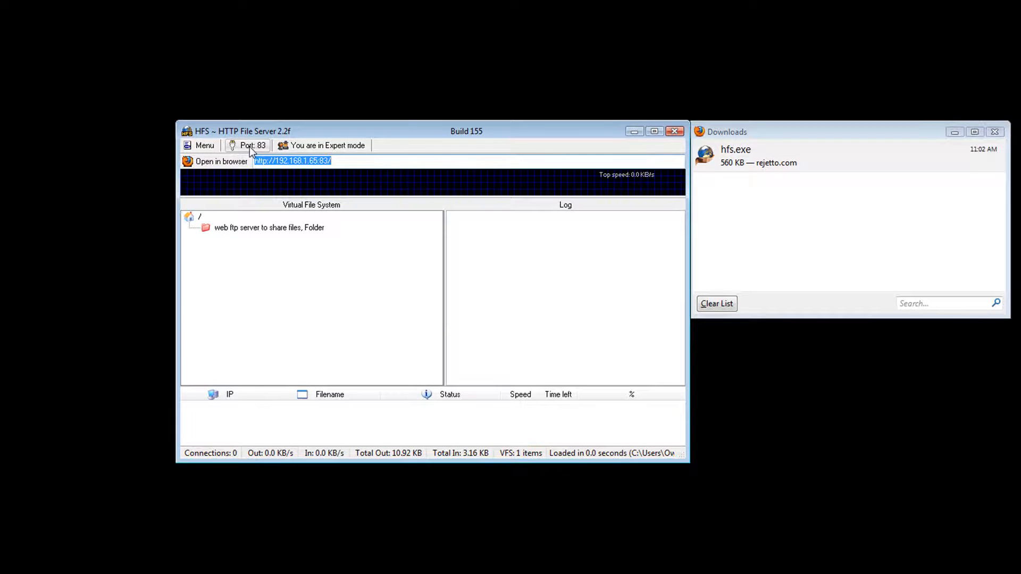
{"action": "left_click", "coordinate": [250, 145]}
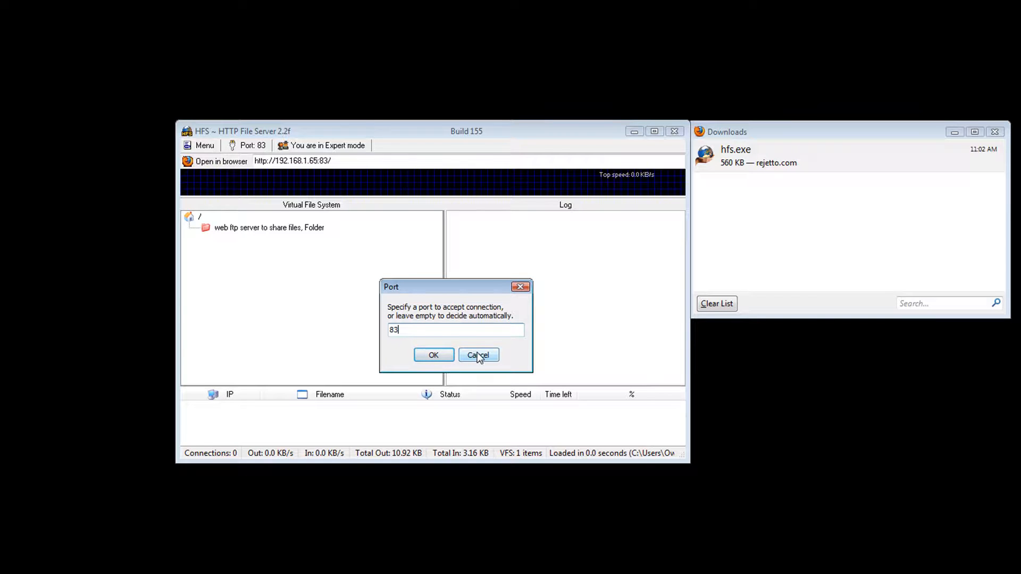
{"action": "left_click", "coordinate": [478, 354]}
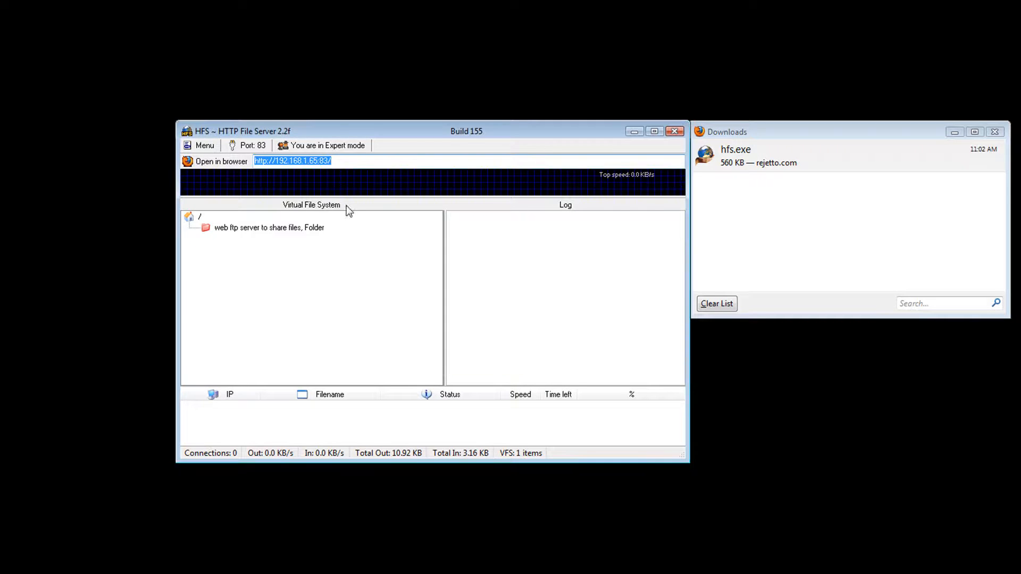
{"action": "mouse_move", "coordinate": [326, 146]}
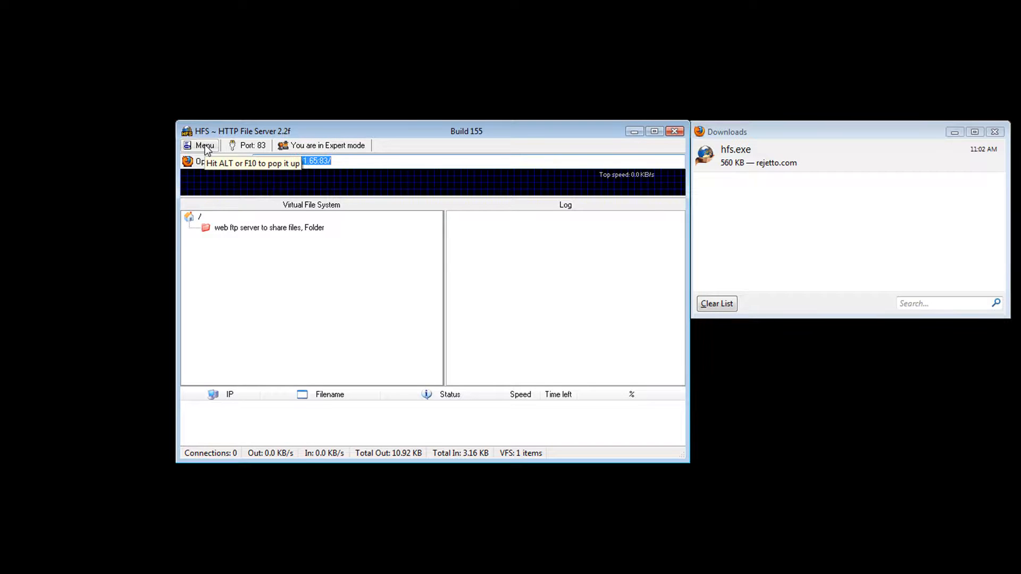
- Open the HFS Menu to browse the upload, limits and IP address options
{"action": "left_click", "coordinate": [204, 145]}
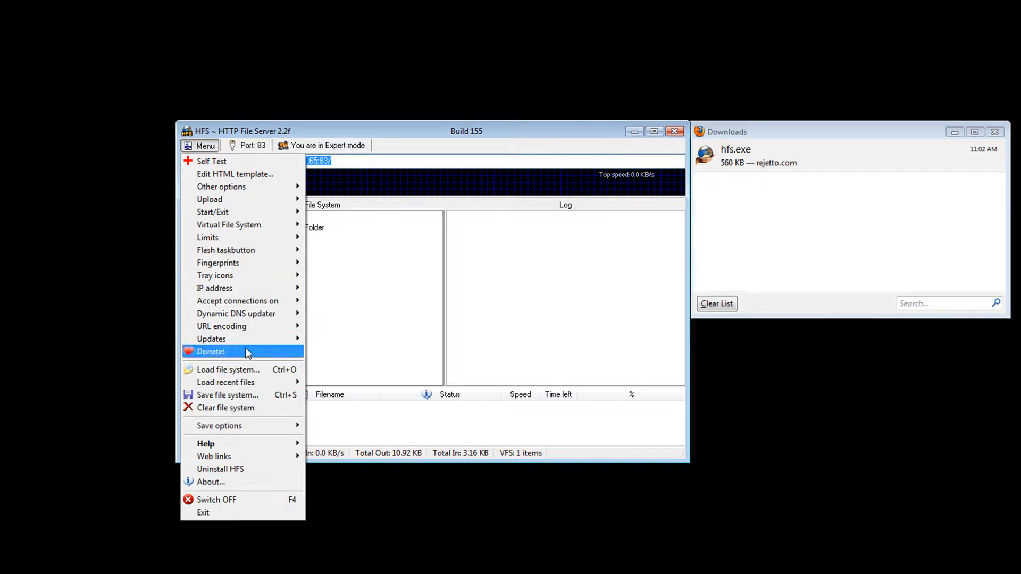
{"action": "mouse_move", "coordinate": [272, 439]}
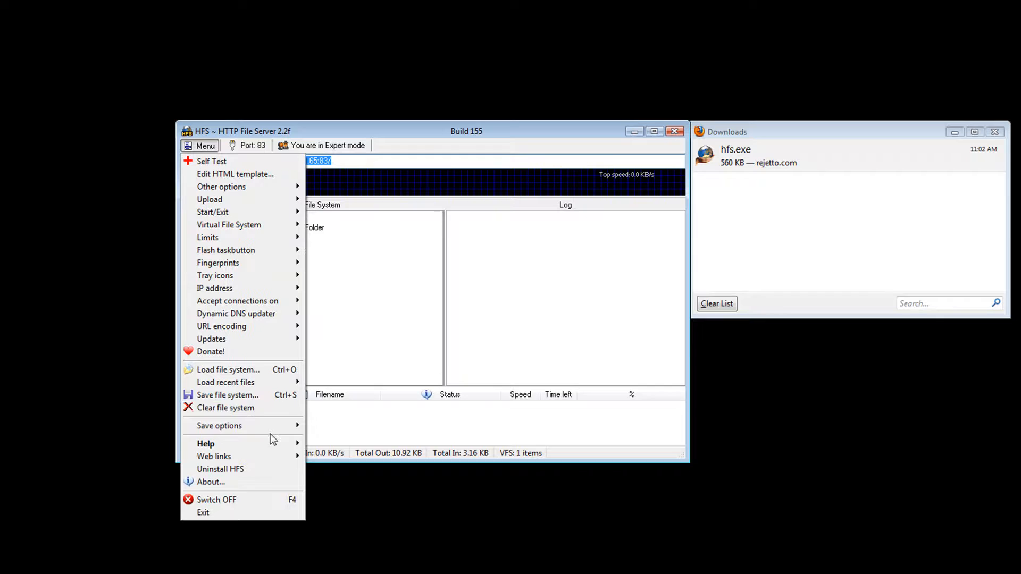
{"action": "mouse_move", "coordinate": [250, 382]}
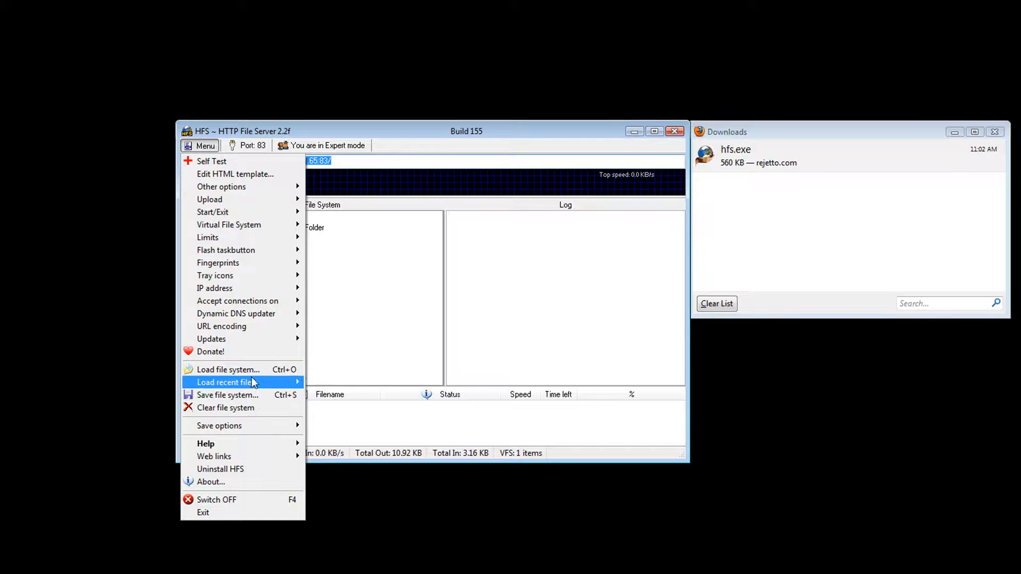
{"action": "mouse_move", "coordinate": [234, 174]}
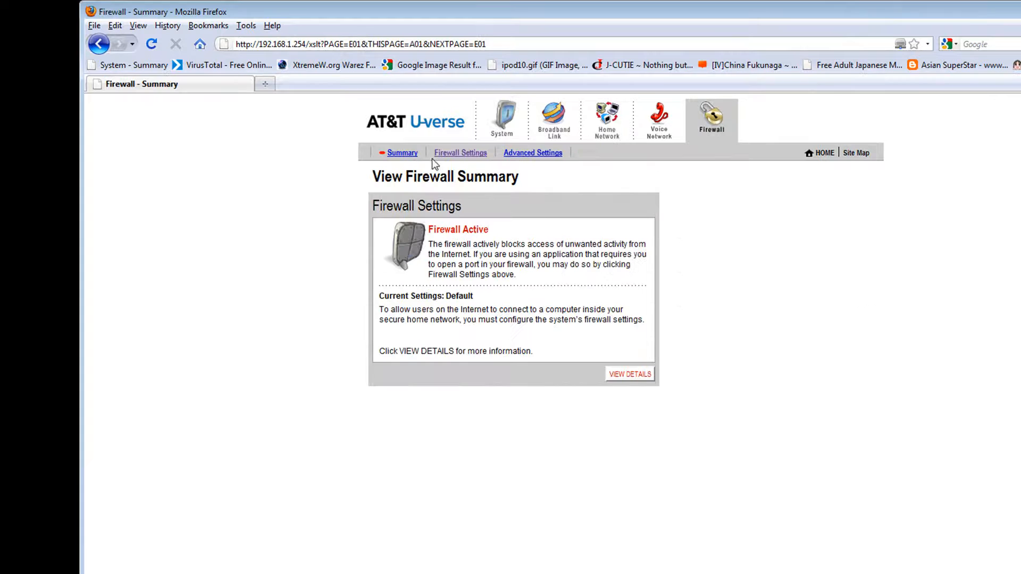
- In Firewall Settings, choose OwnerDown-PC as host and begin a new user-defined application
{"action": "left_click", "coordinate": [460, 153]}
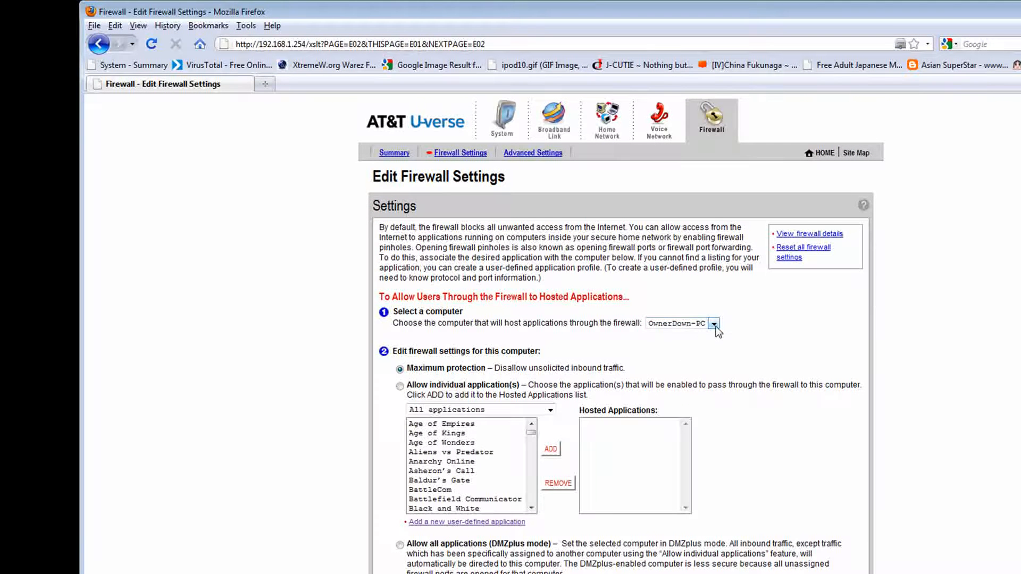
{"action": "left_click", "coordinate": [715, 323]}
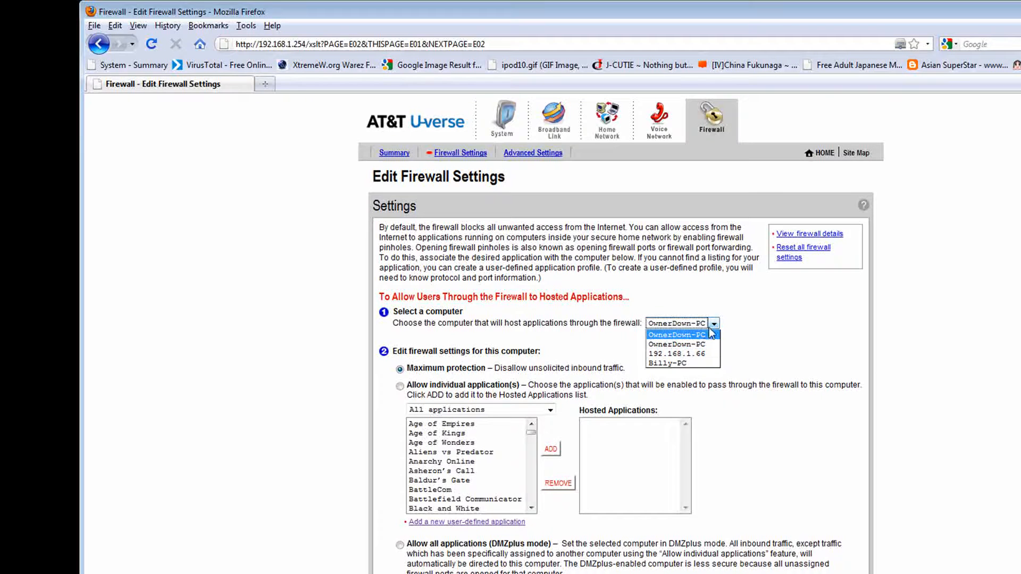
{"action": "mouse_move", "coordinate": [698, 342]}
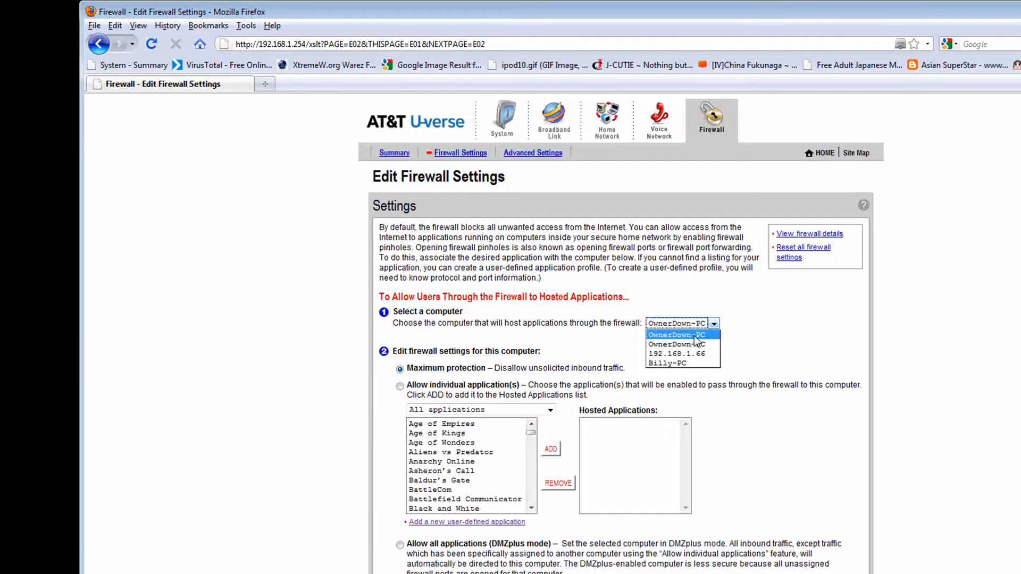
{"action": "mouse_move", "coordinate": [679, 345]}
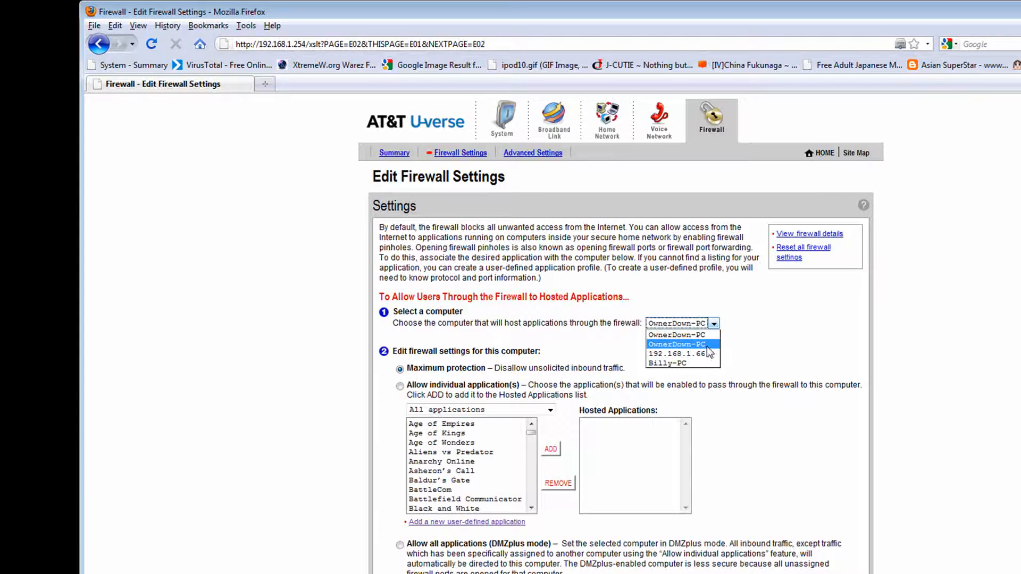
{"action": "left_click", "coordinate": [679, 344]}
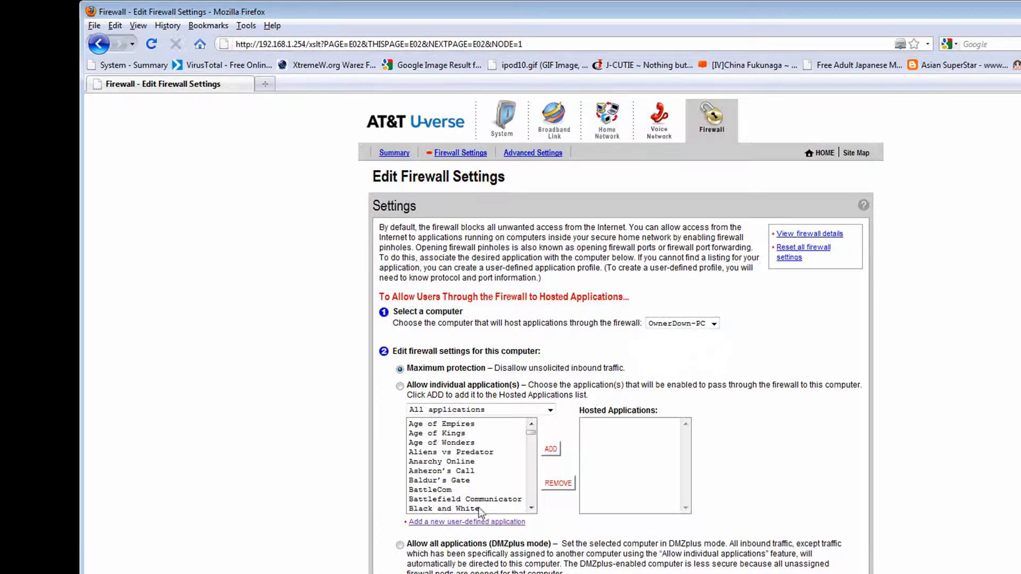
{"action": "left_click", "coordinate": [466, 522]}
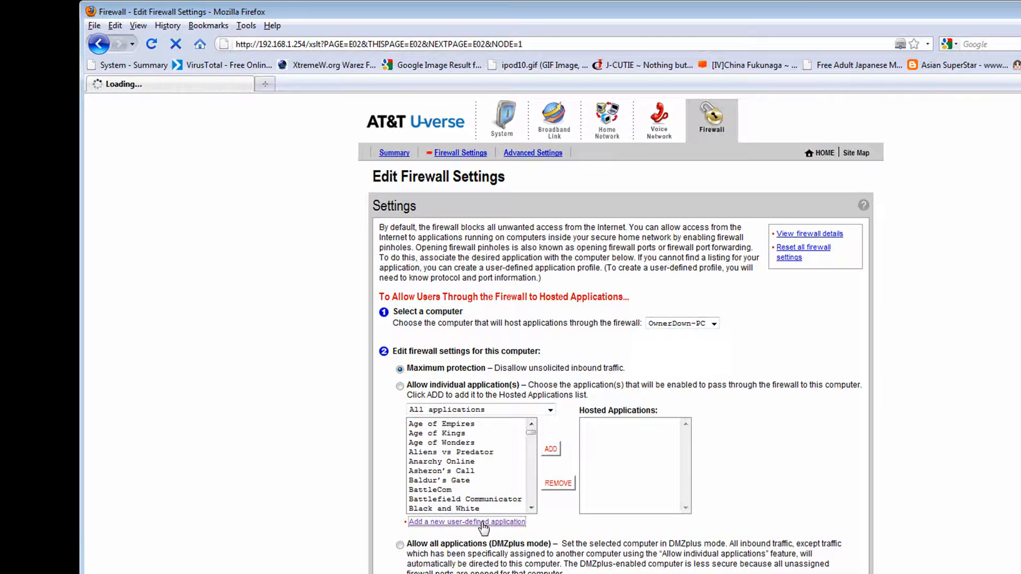
{"action": "left_click", "coordinate": [467, 522]}
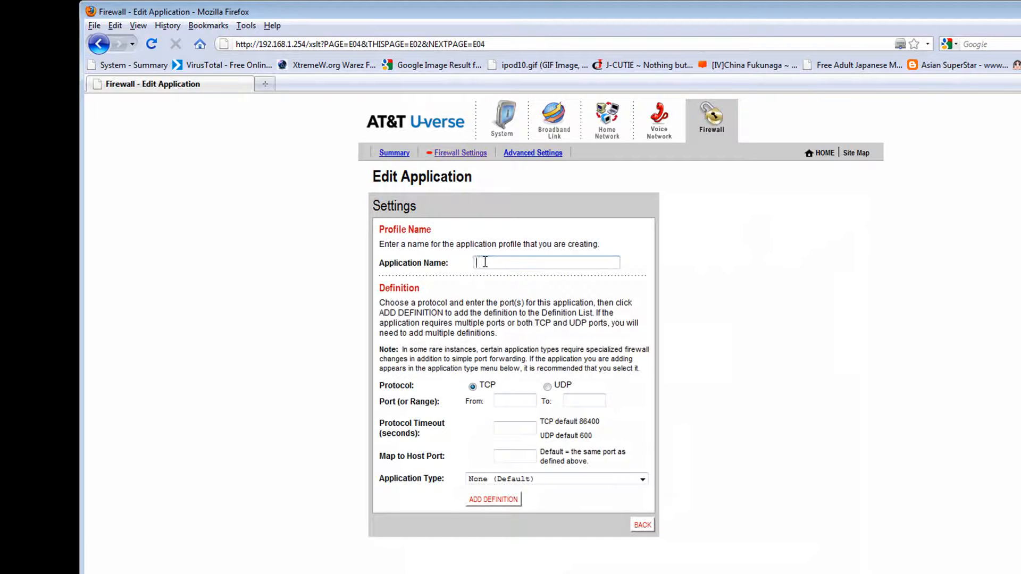
- Name the application HFS and add a TCP definition for port 83
{"action": "type", "text": "HFS"}
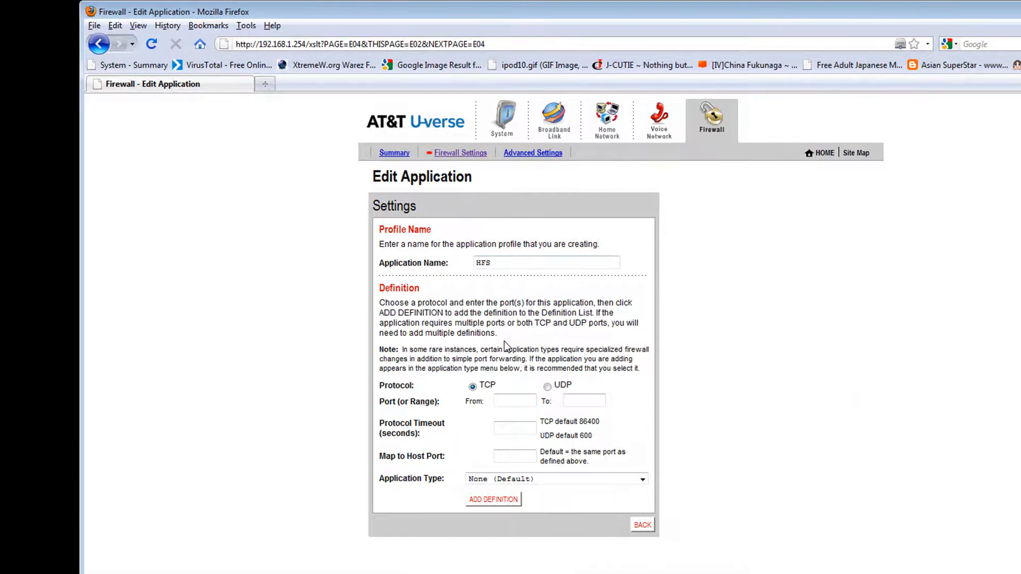
{"action": "left_click", "coordinate": [514, 401]}
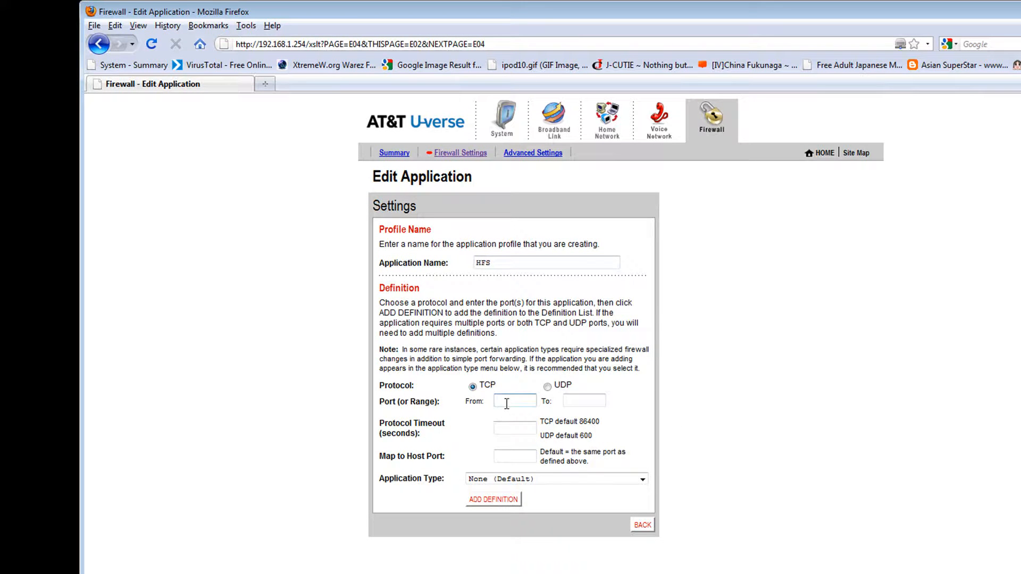
{"action": "type", "text": "83"}
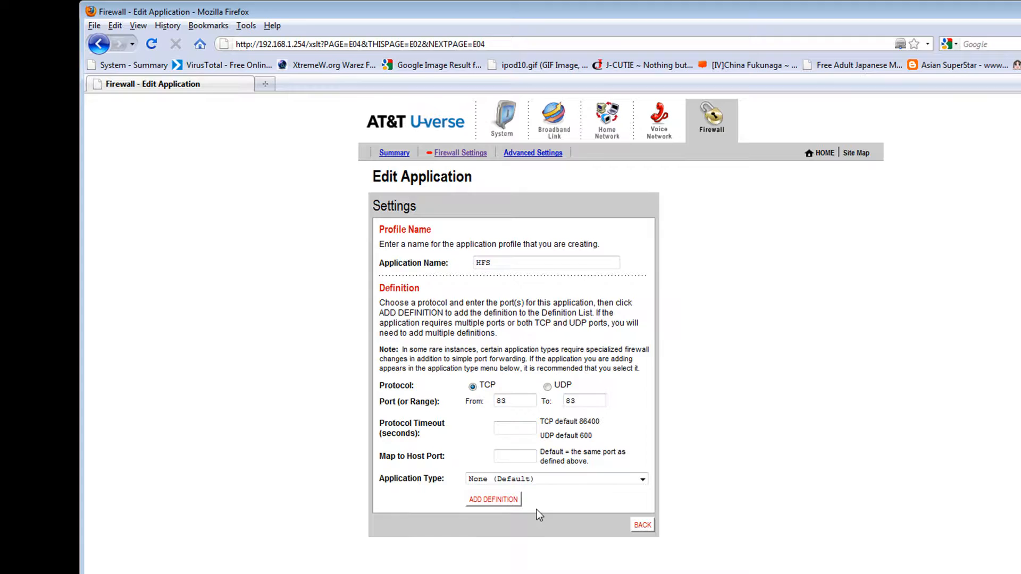
{"action": "left_click", "coordinate": [492, 499]}
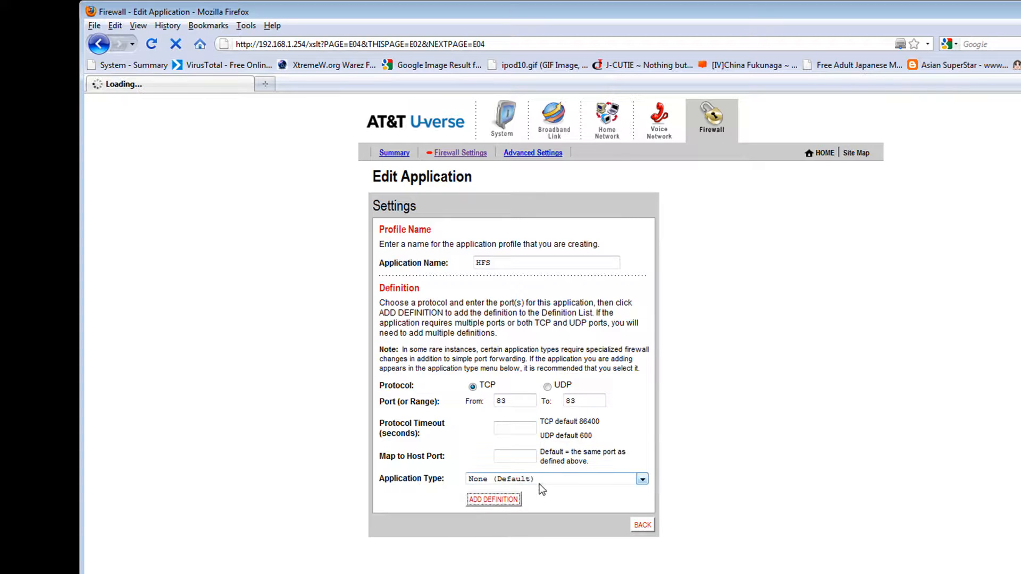
{"action": "left_click", "coordinate": [493, 500]}
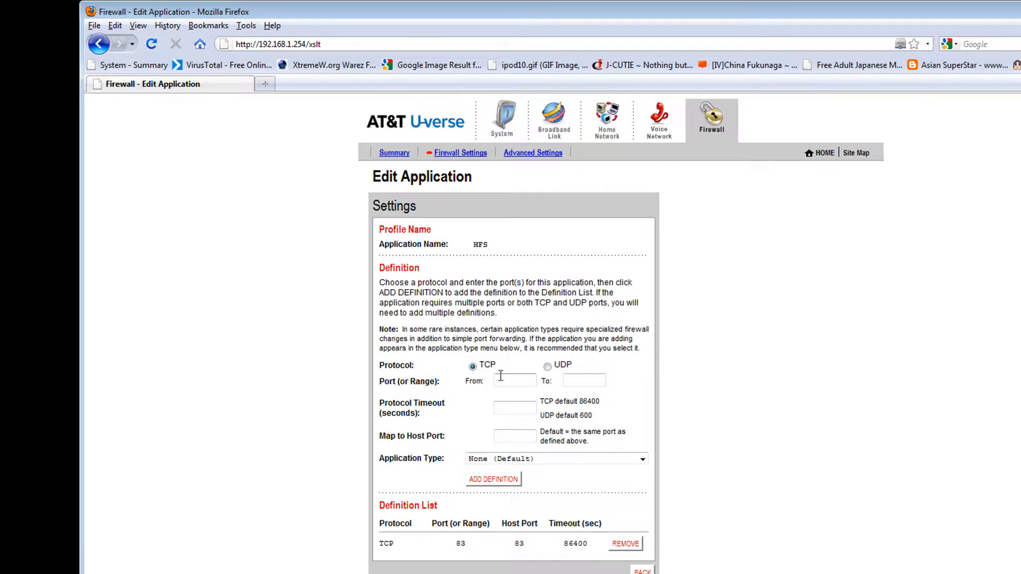
- Enter a UDP definition with port range 83 to 83
{"action": "left_click", "coordinate": [514, 380]}
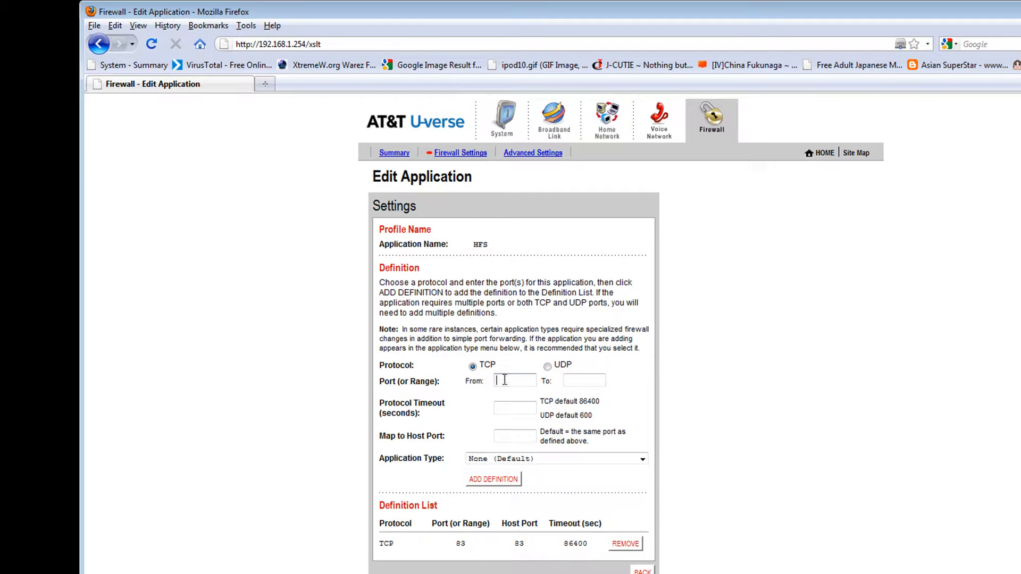
{"action": "left_click", "coordinate": [547, 366]}
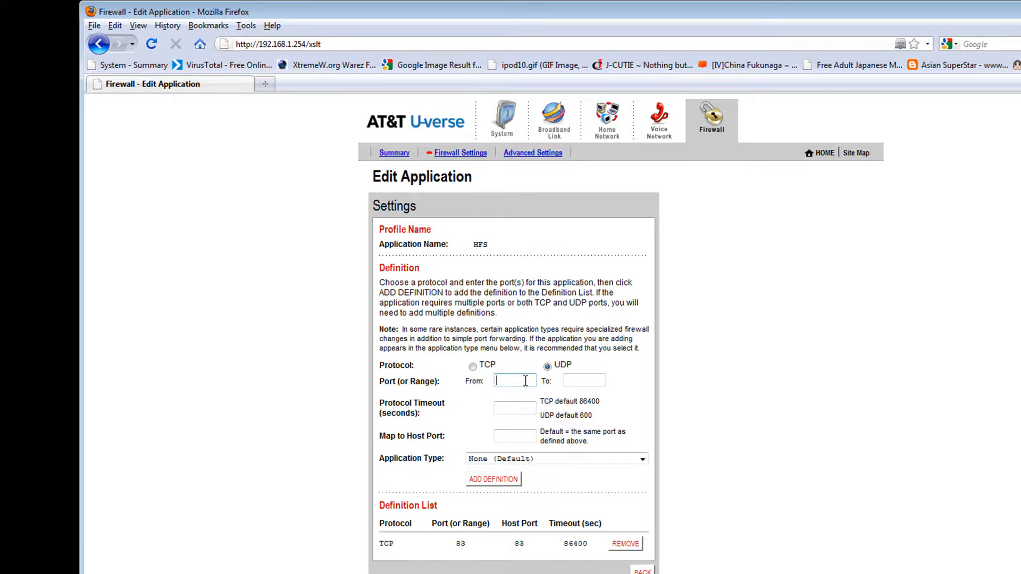
{"action": "type", "text": "83"}
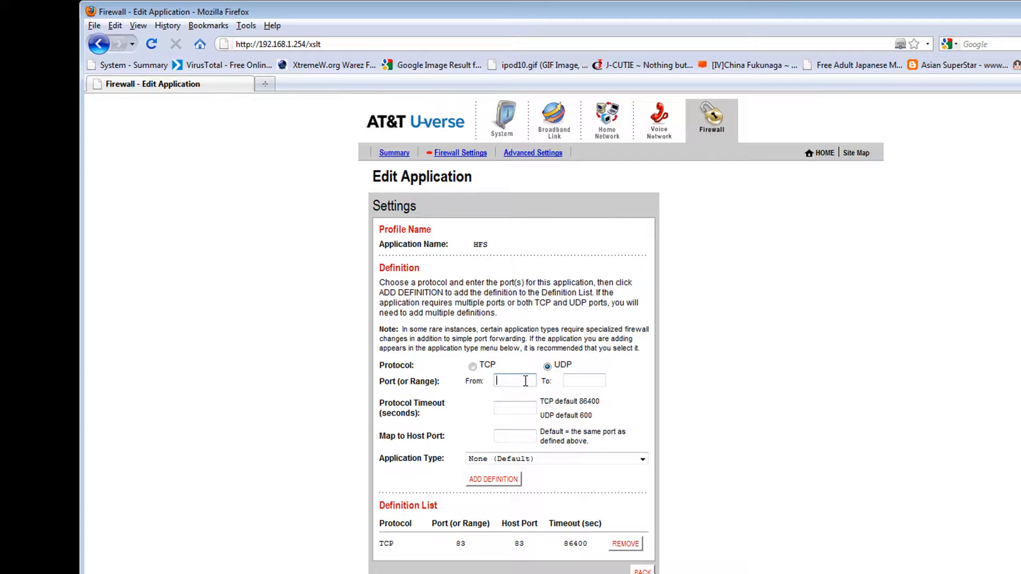
{"action": "type", "text": "83"}
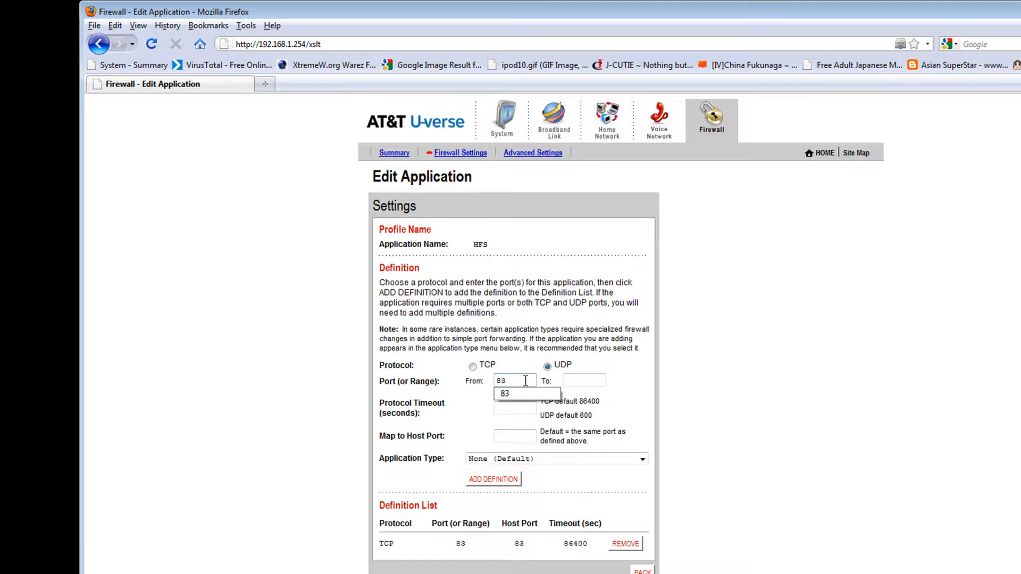
{"action": "left_click", "coordinate": [583, 380]}
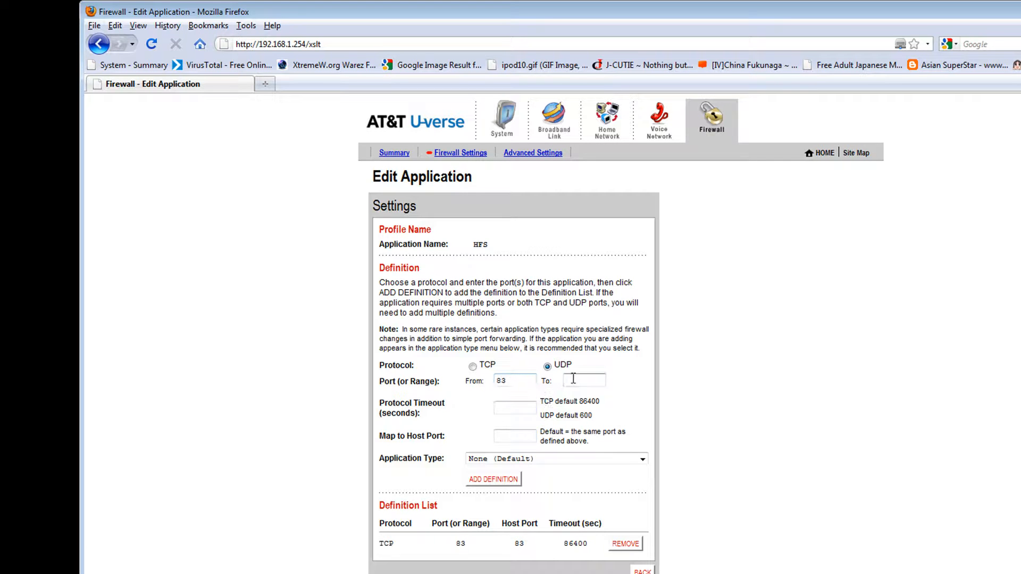
{"action": "type", "text": "83"}
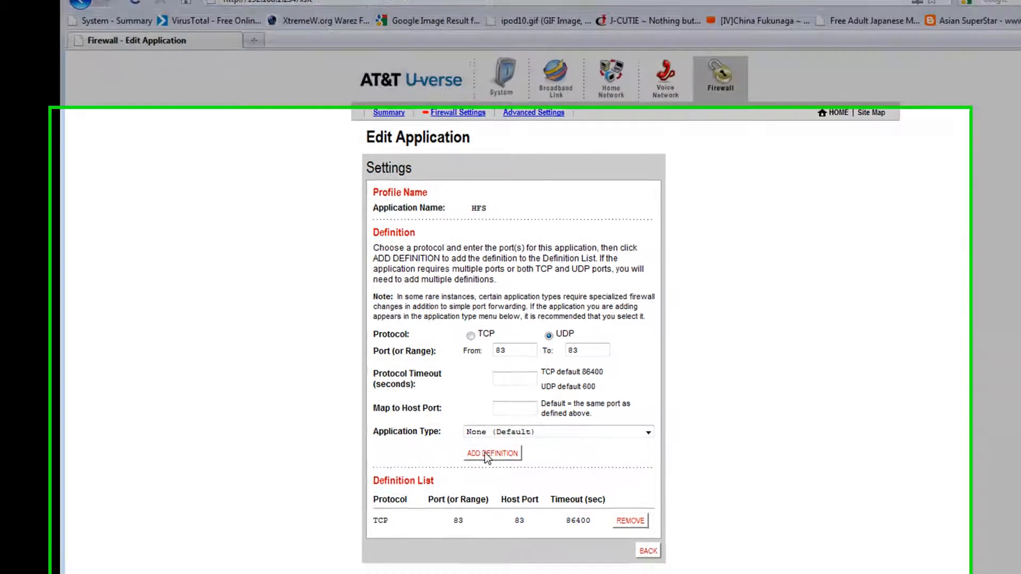
{"action": "scroll", "scroll_direction": "down", "scroll_amount": 3}
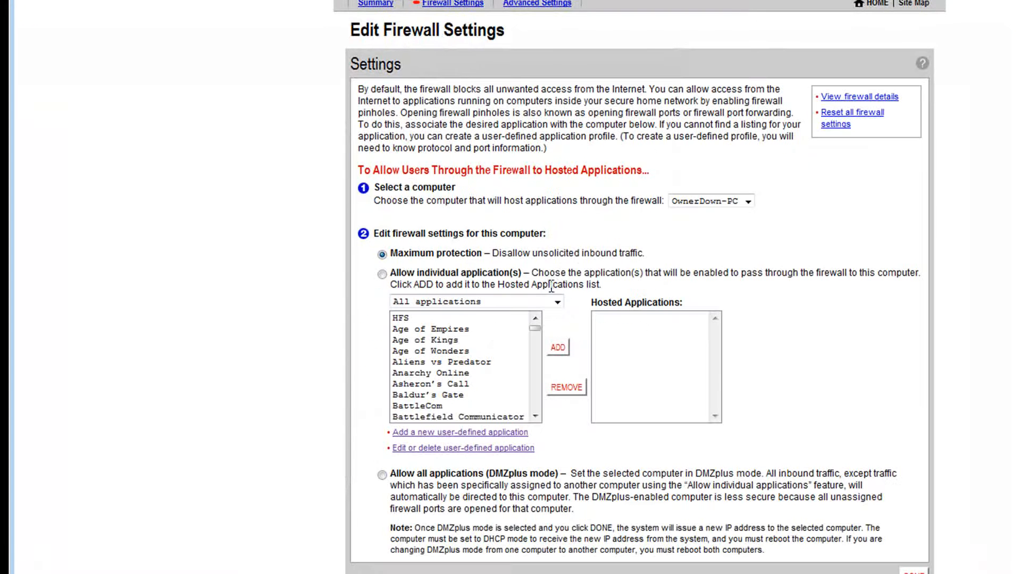
- Add HFS to OwnerDown-PC's hosted applications and save with DONE
{"action": "left_click", "coordinate": [747, 200]}
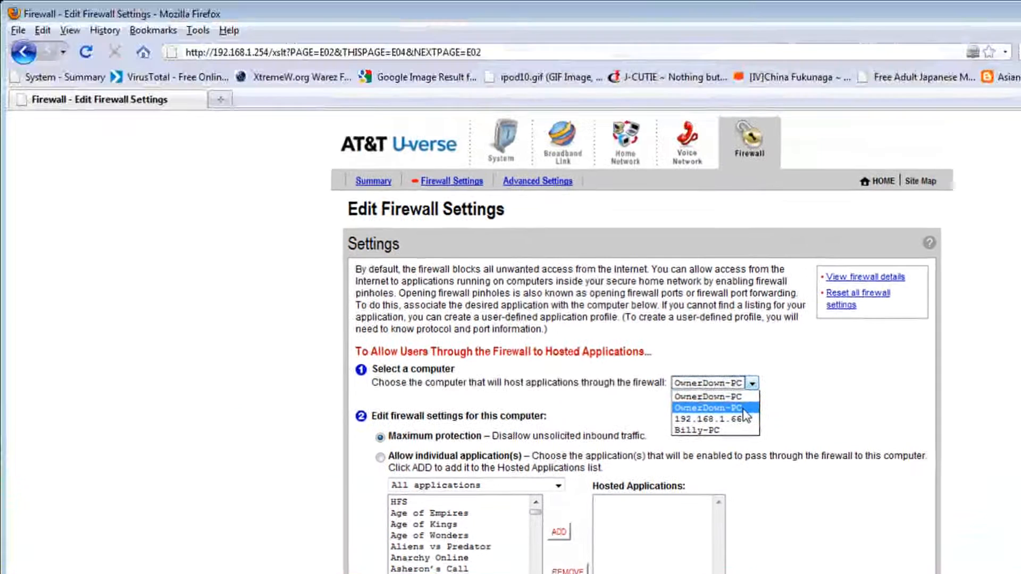
{"action": "mouse_move", "coordinate": [733, 410]}
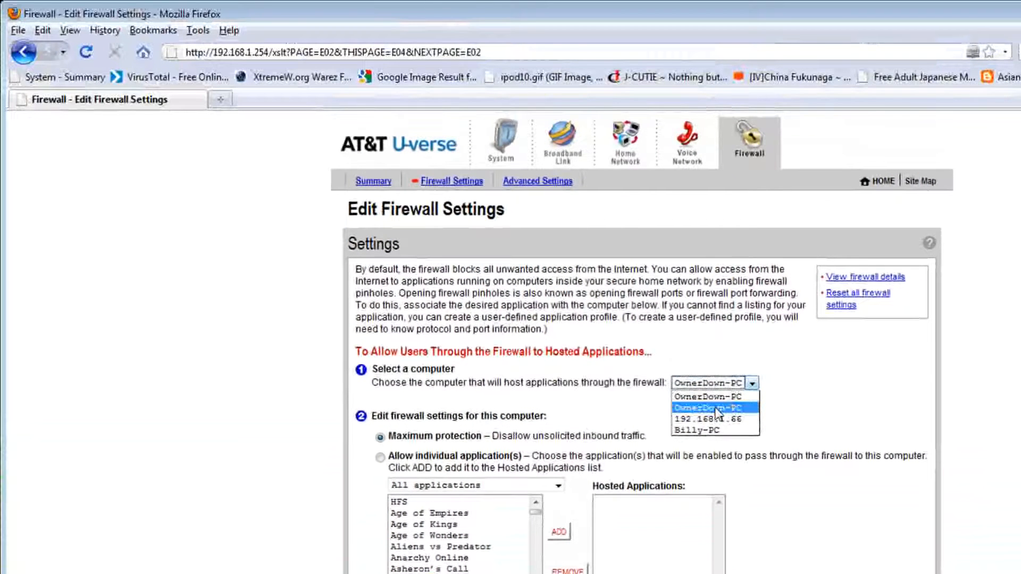
{"action": "left_click", "coordinate": [713, 408]}
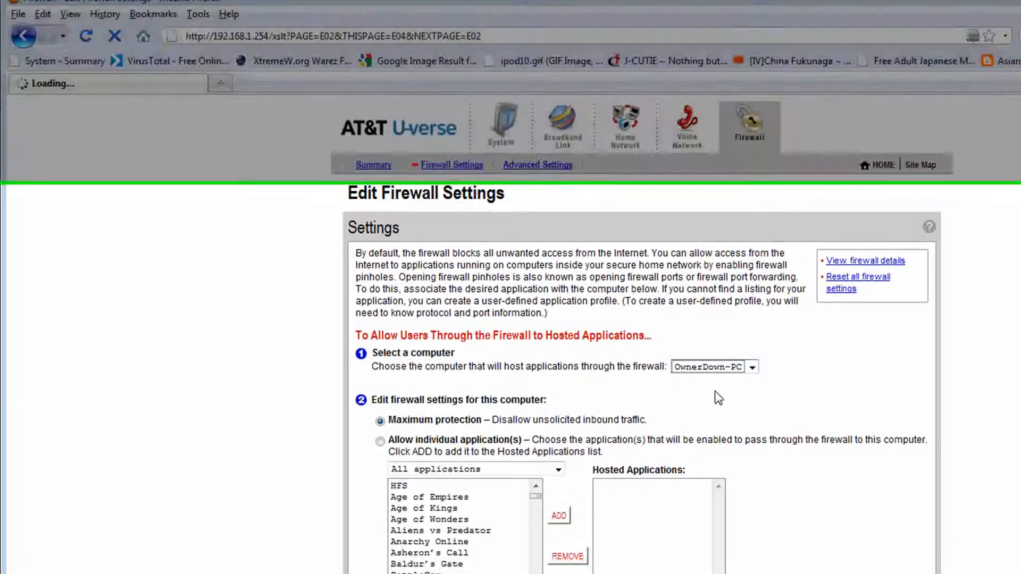
{"action": "scroll", "scroll_direction": "down", "scroll_amount": 3}
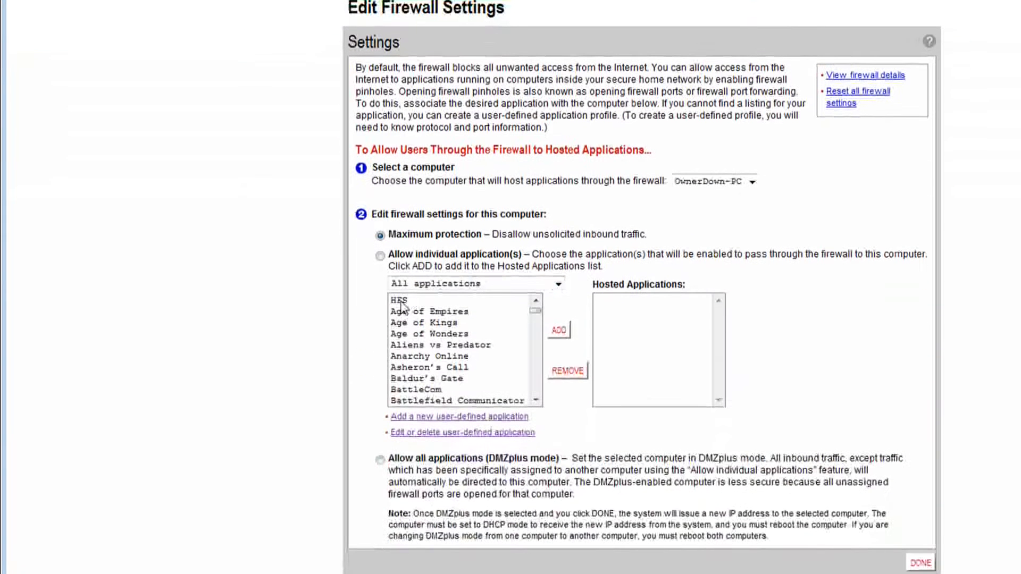
{"action": "left_click", "coordinate": [397, 299]}
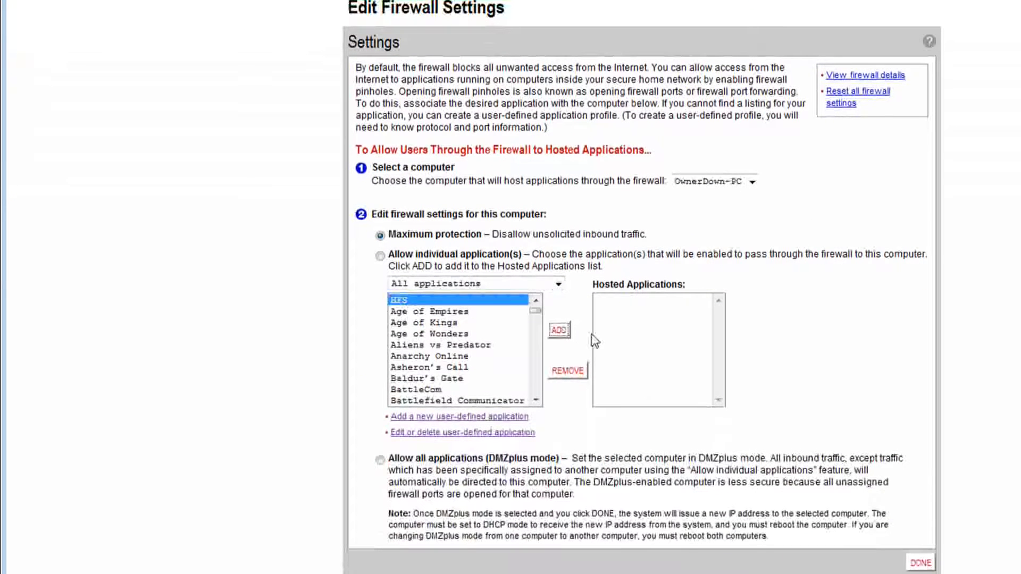
{"action": "left_click", "coordinate": [557, 330]}
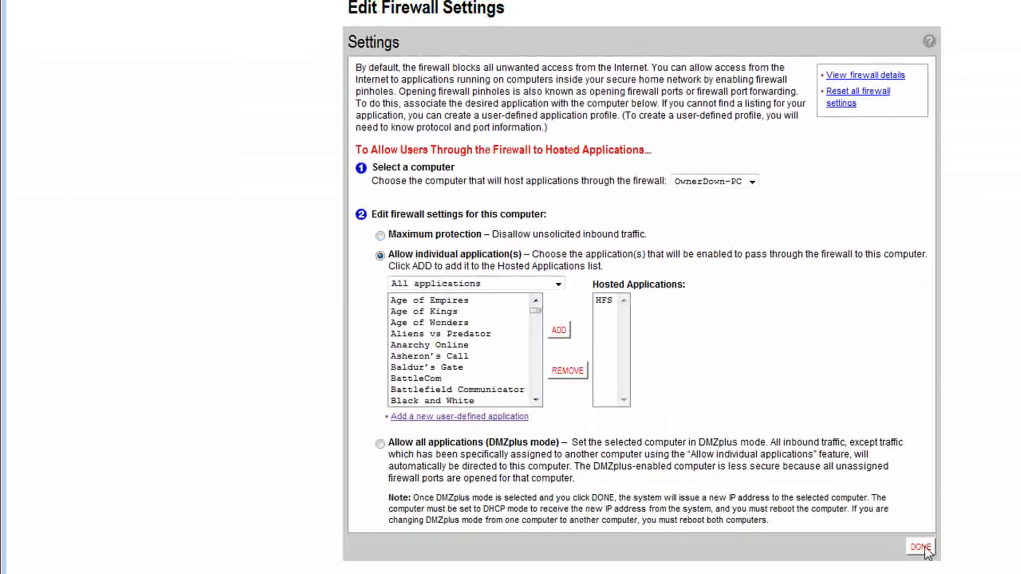
{"action": "left_click", "coordinate": [919, 545]}
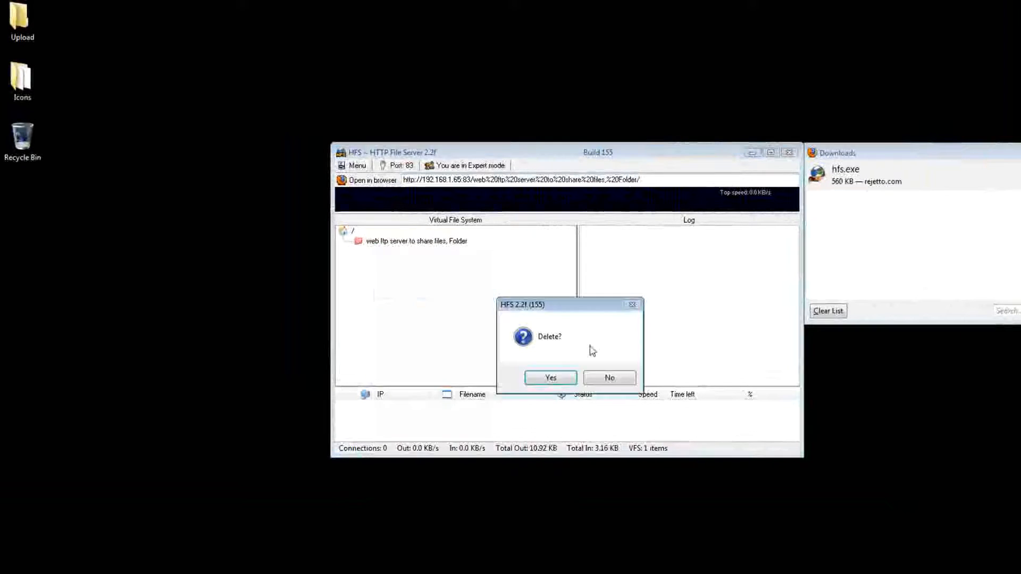
- Delete the old share and re-add 'web ftp server to share files' as a real folder
{"action": "left_click", "coordinate": [549, 378]}
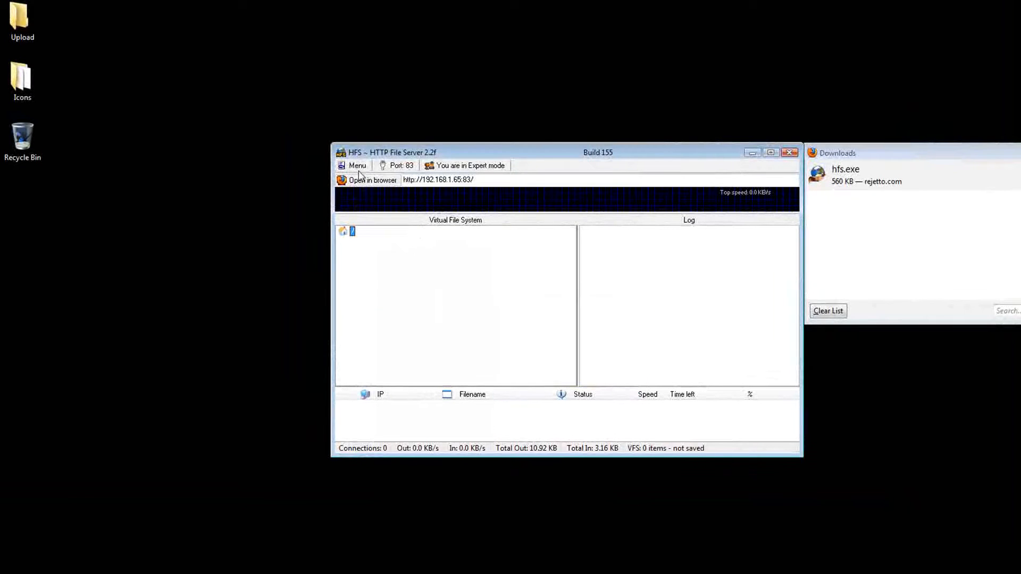
{"action": "left_click", "coordinate": [357, 164]}
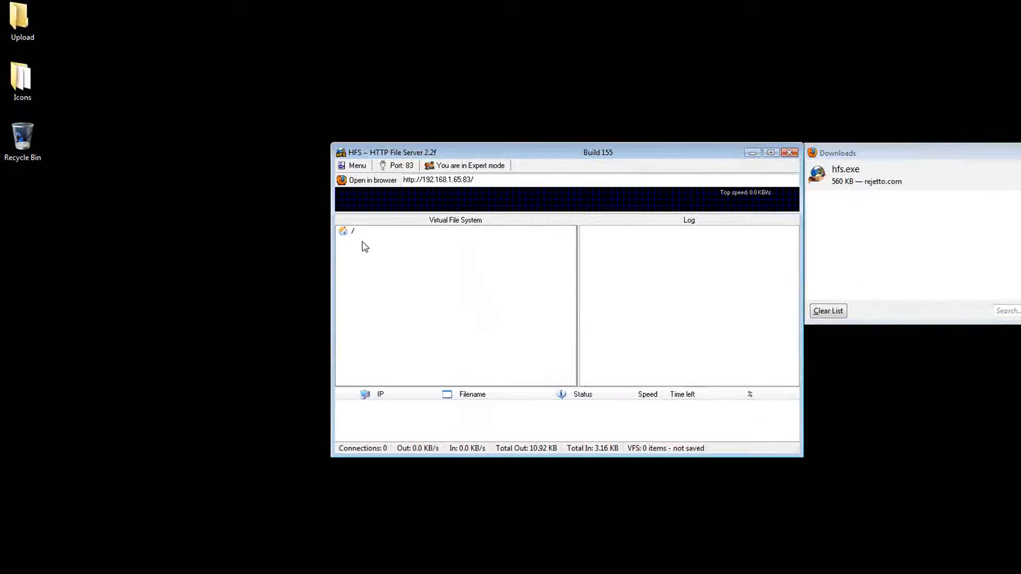
{"action": "right_click", "coordinate": [348, 231]}
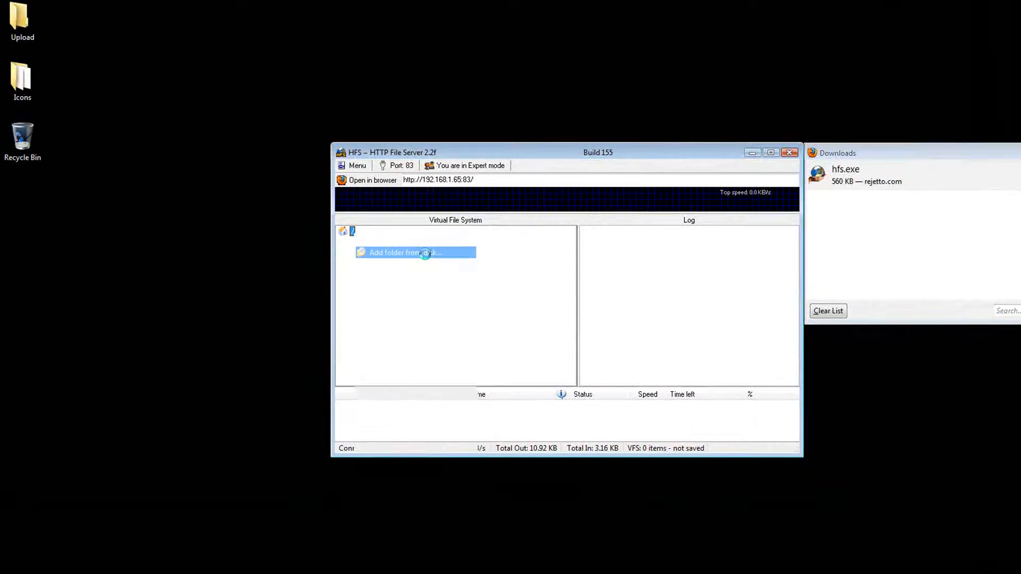
{"action": "left_click", "coordinate": [404, 252]}
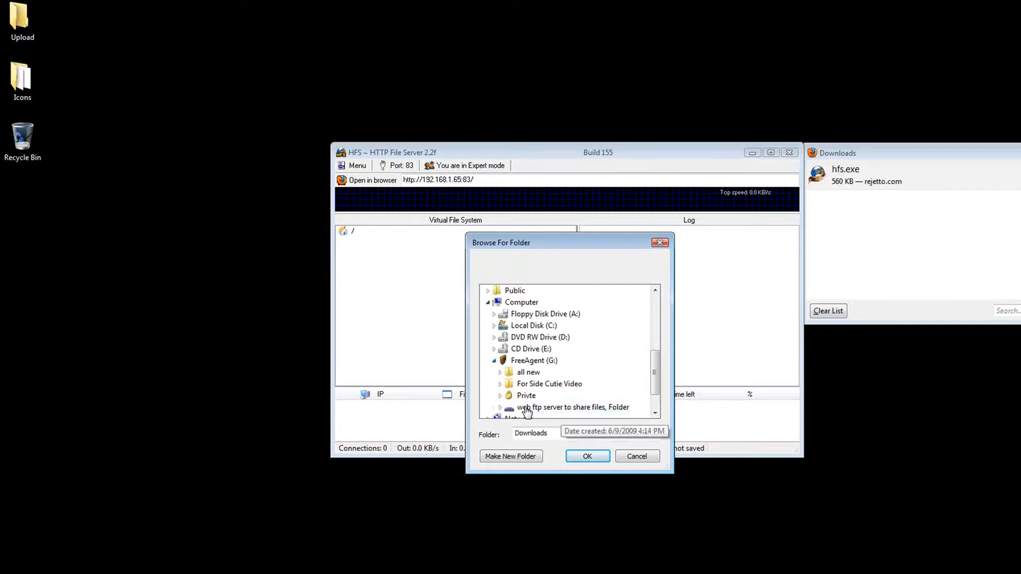
{"action": "left_click", "coordinate": [586, 456]}
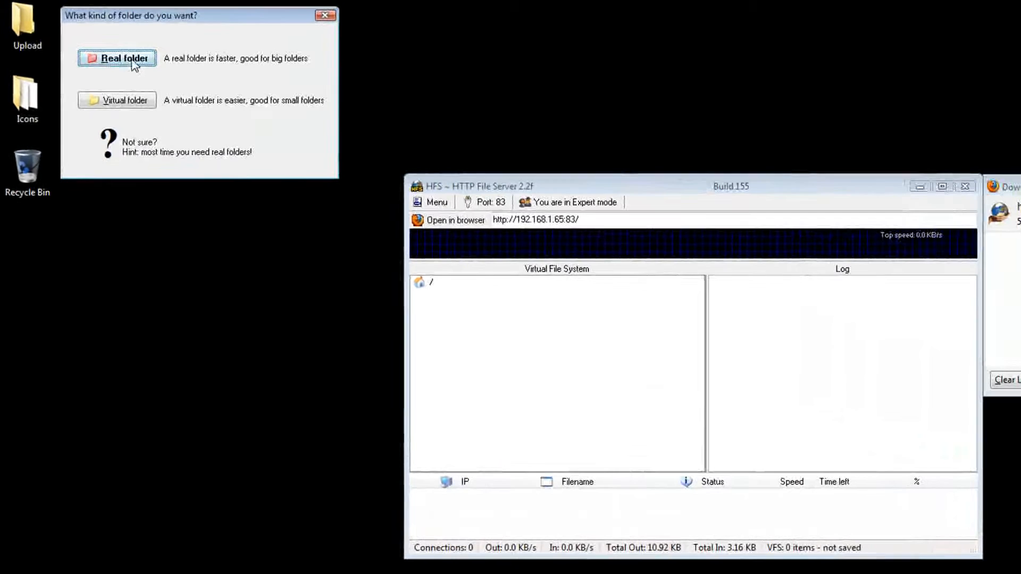
{"action": "left_click", "coordinate": [117, 58]}
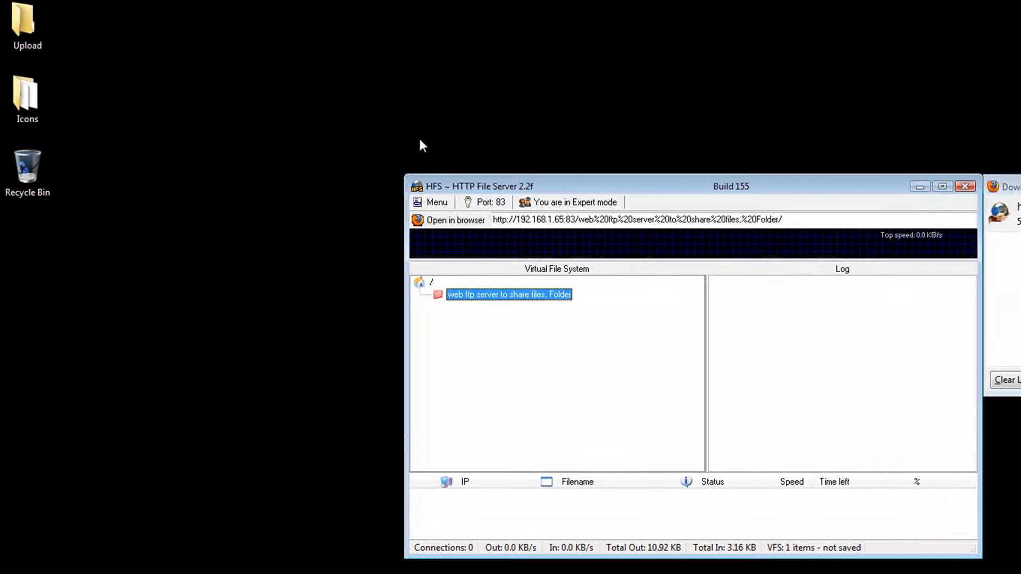
{"action": "right_click", "coordinate": [509, 294]}
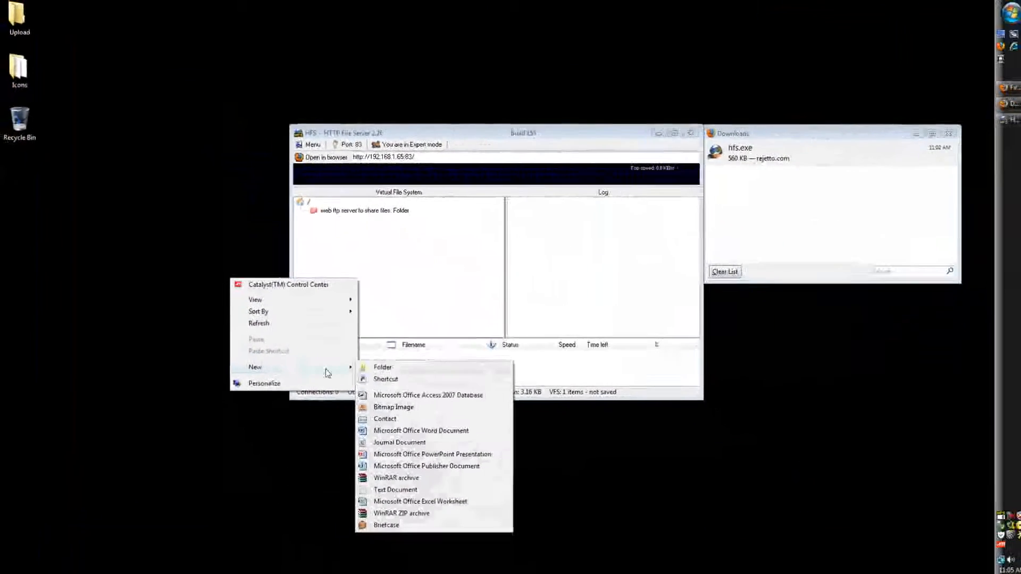
{"action": "left_click", "coordinate": [382, 367]}
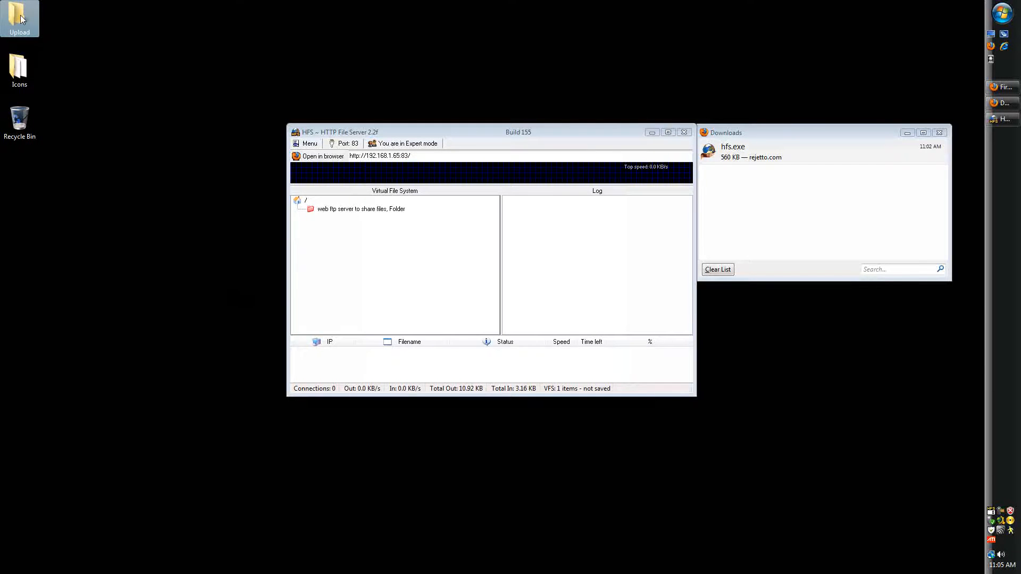
{"action": "right_click", "coordinate": [19, 18]}
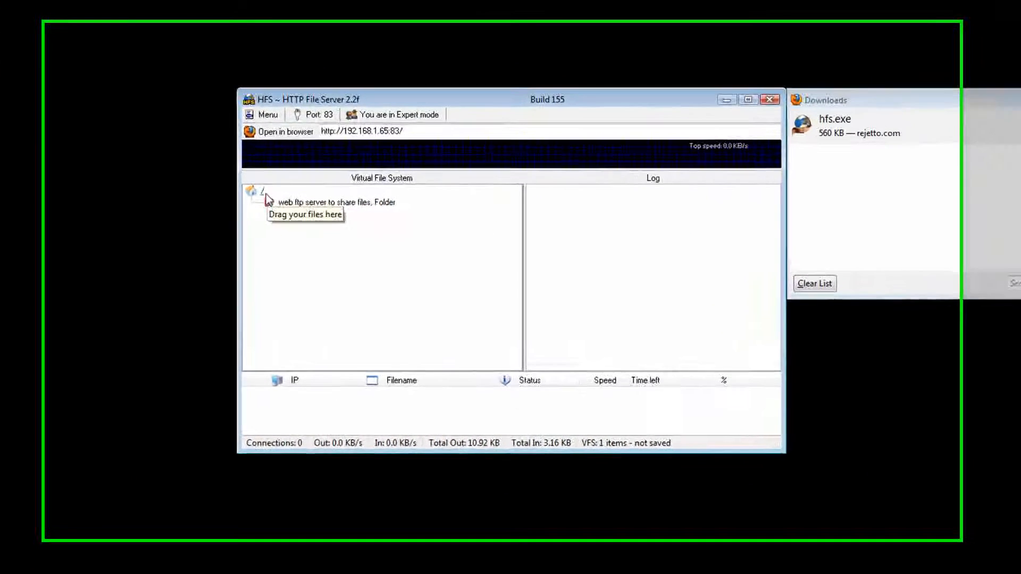
{"action": "right_click", "coordinate": [261, 189]}
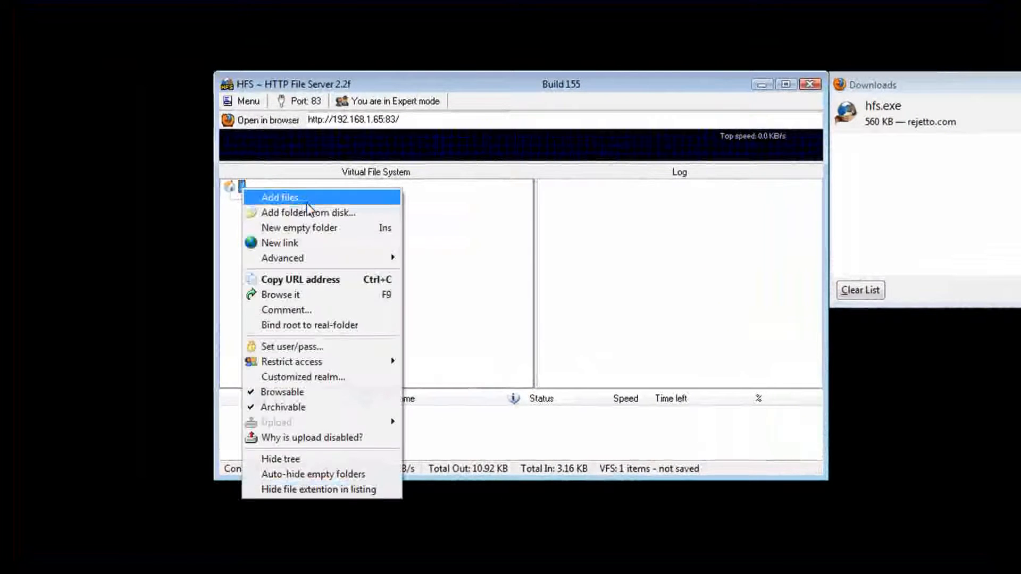
{"action": "left_click", "coordinate": [309, 212]}
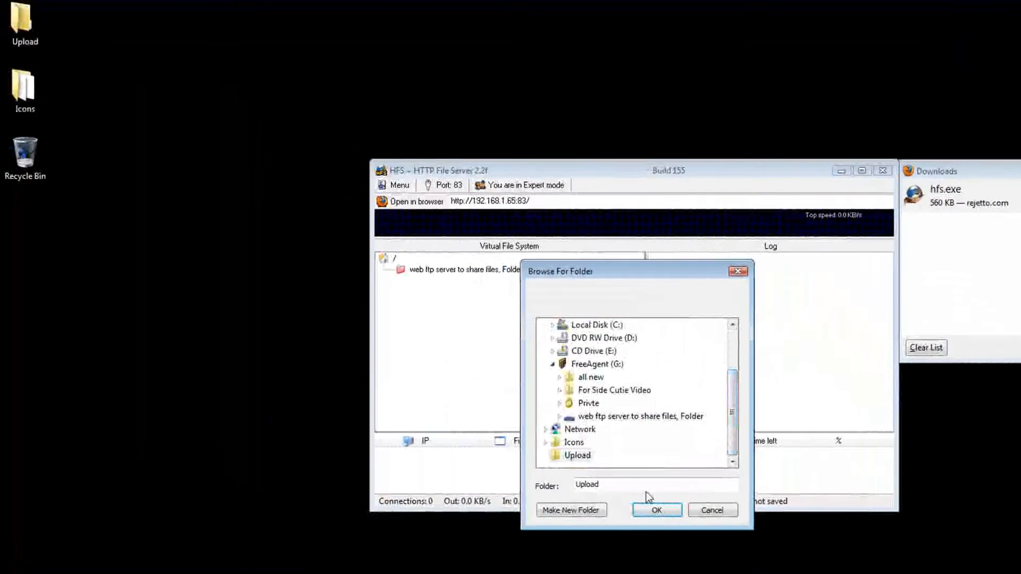
{"action": "left_click", "coordinate": [655, 510]}
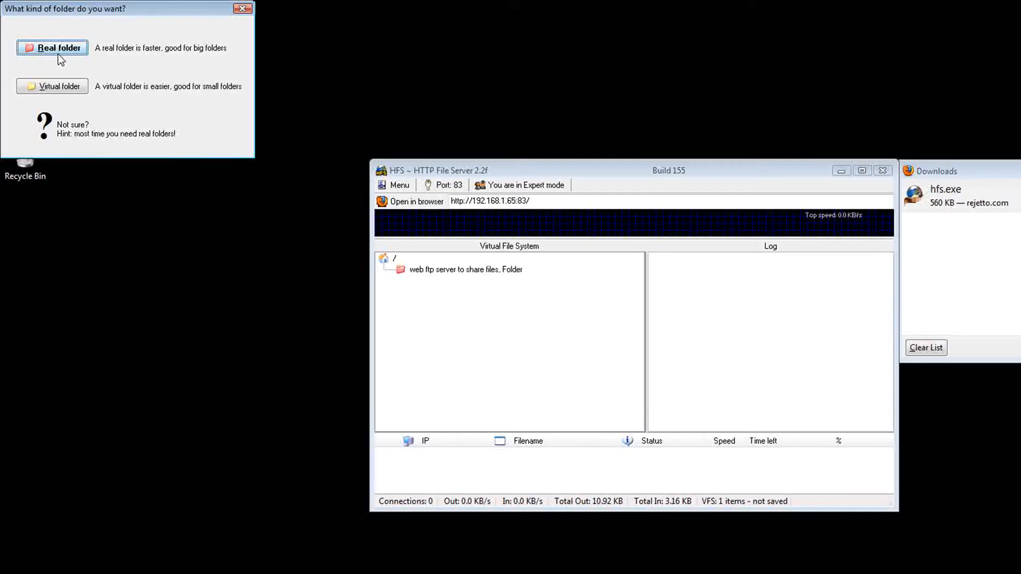
{"action": "left_click", "coordinate": [58, 47]}
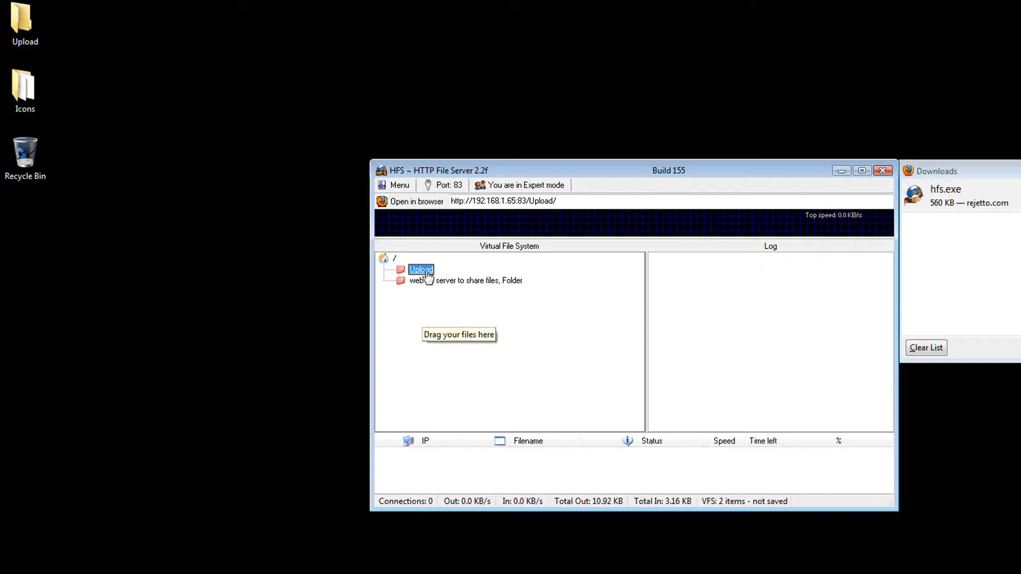
{"action": "right_click", "coordinate": [420, 269]}
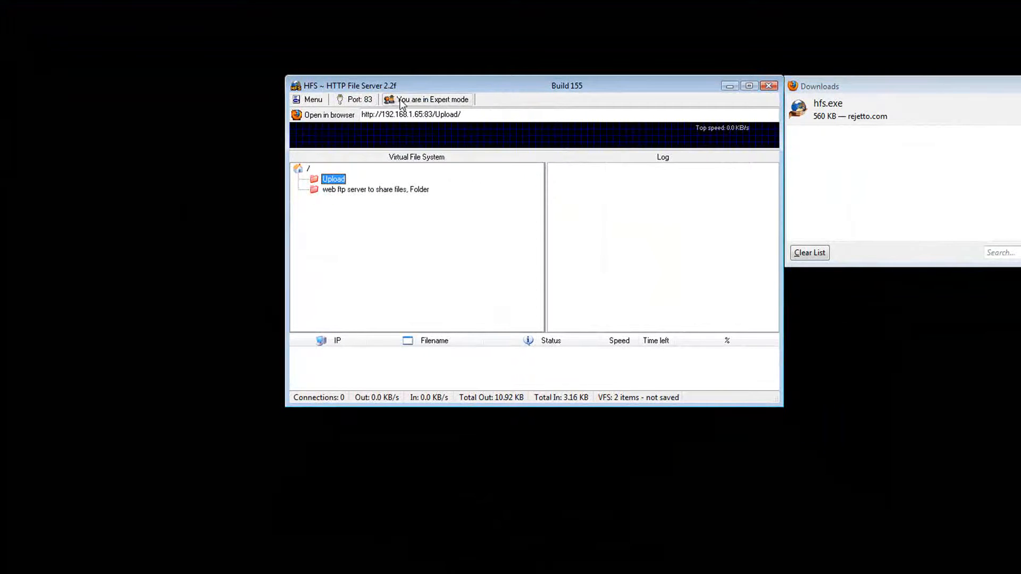
{"action": "mouse_move", "coordinate": [737, 142]}
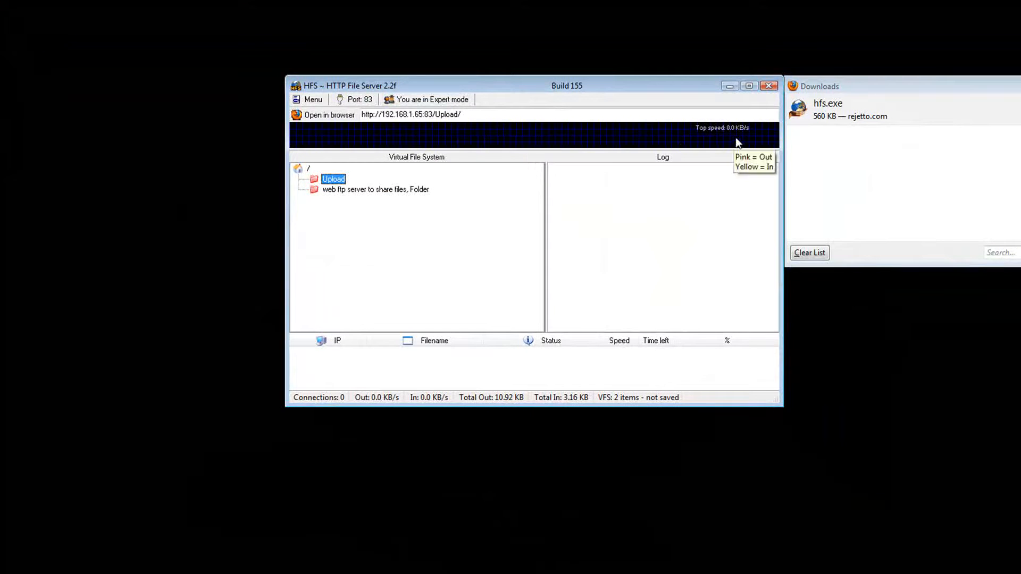
{"action": "mouse_move", "coordinate": [744, 139]}
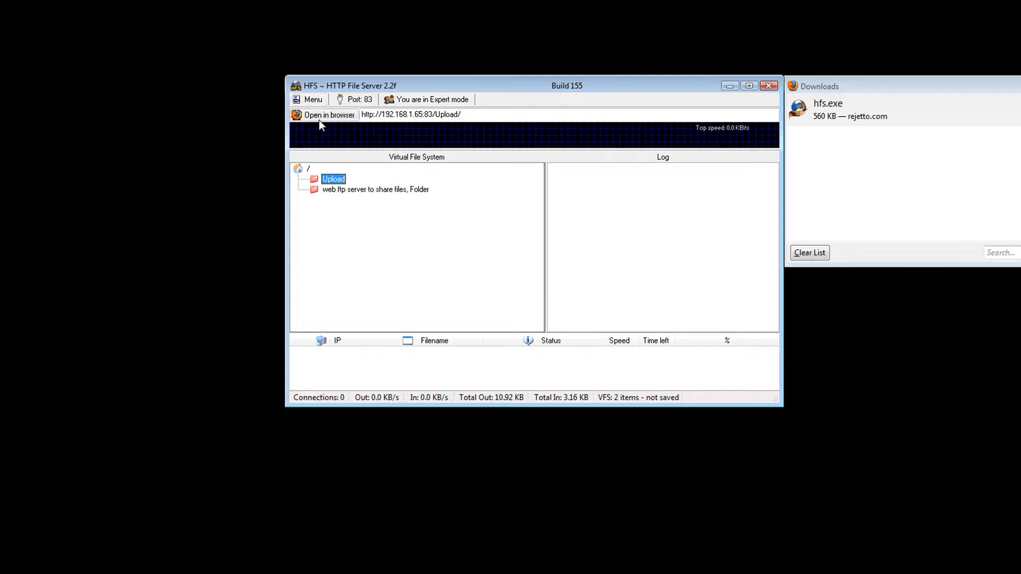
- Run Self Test from the Menu, which fails asking to forward port 7000
{"action": "left_click", "coordinate": [309, 98]}
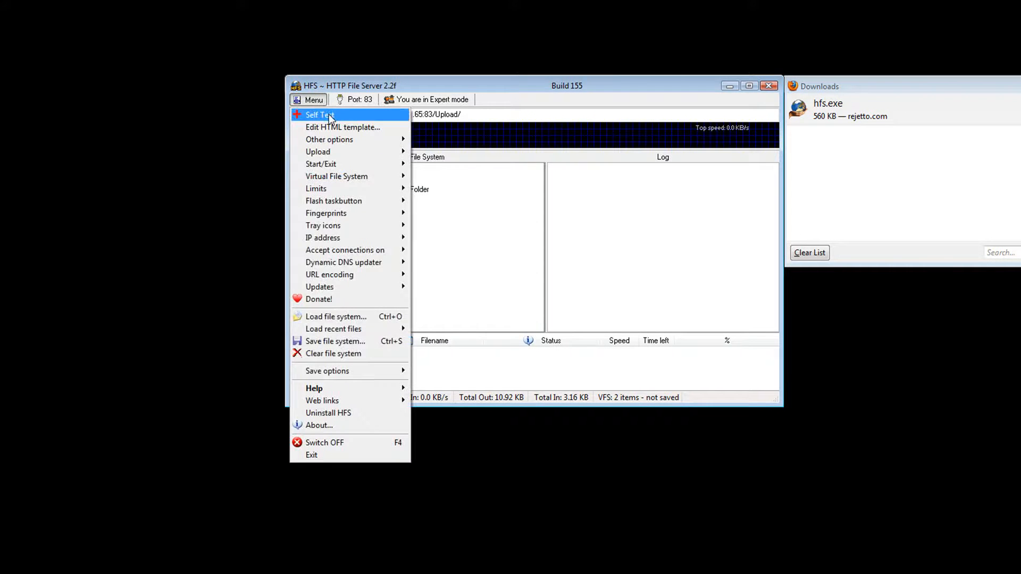
{"action": "left_click", "coordinate": [319, 115]}
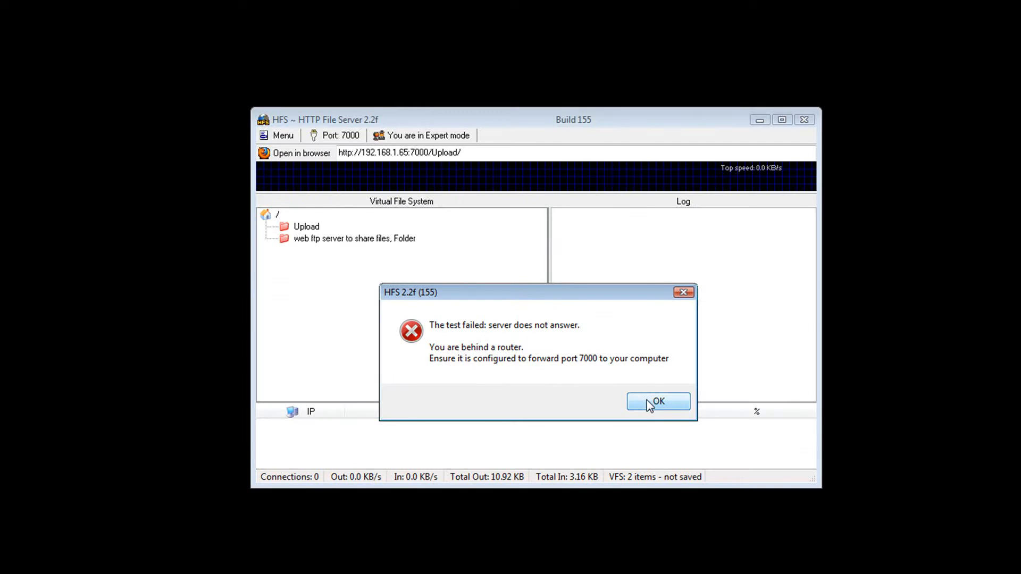
- Change the listening port to 83 and rerun the self test successfully
{"action": "left_click", "coordinate": [658, 401]}
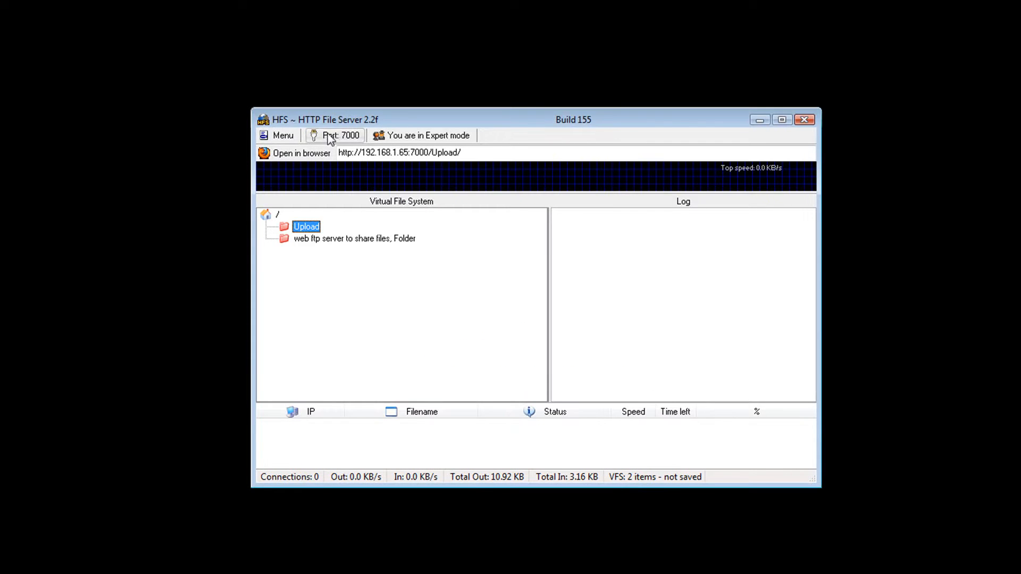
{"action": "left_click", "coordinate": [334, 135]}
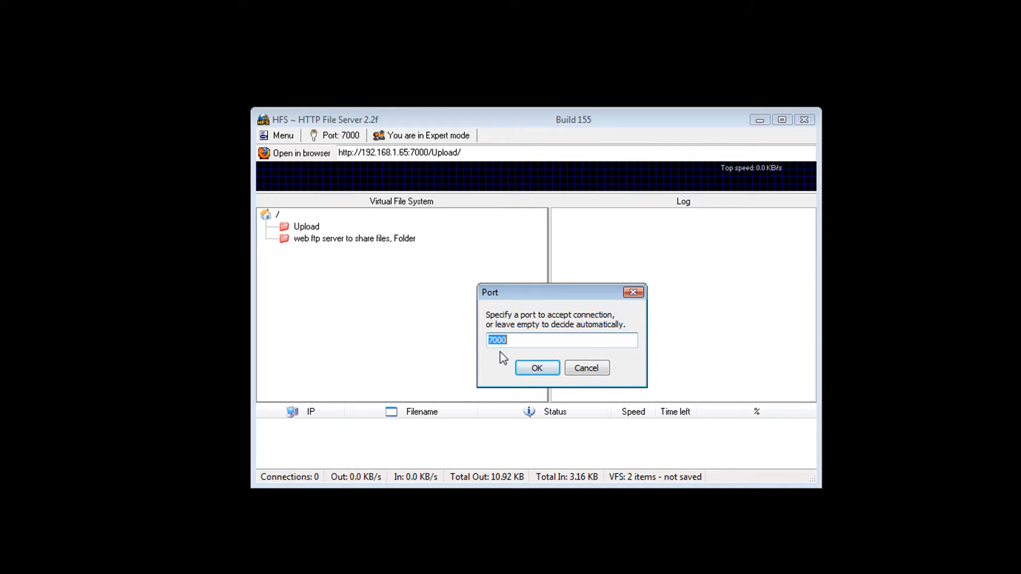
{"action": "type", "text": "83"}
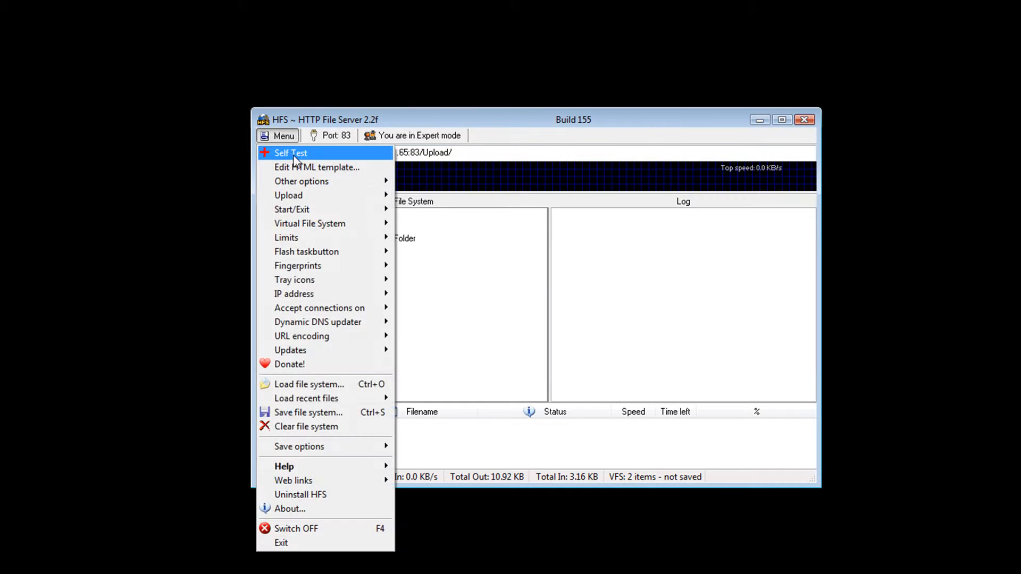
{"action": "left_click", "coordinate": [290, 153]}
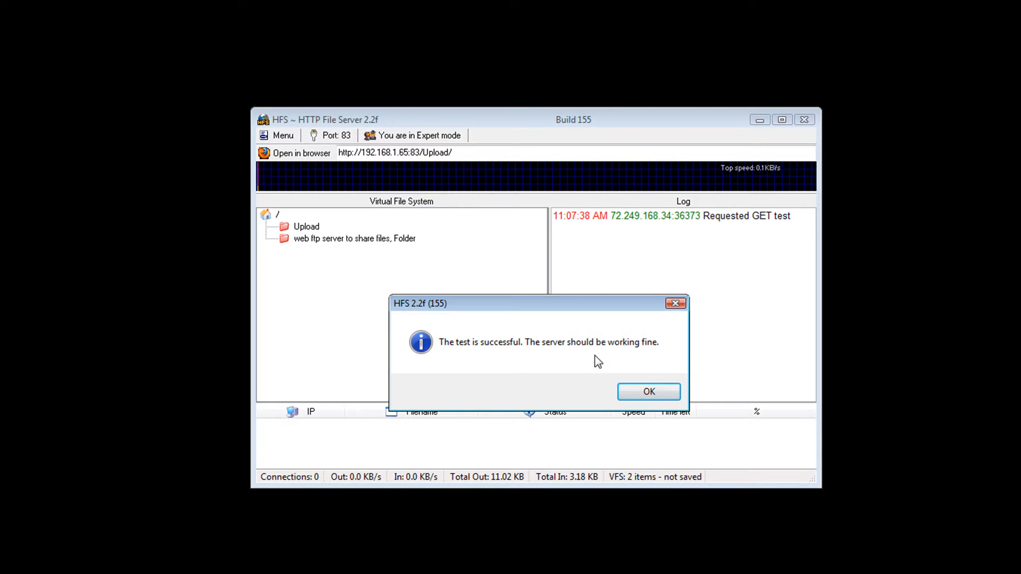
{"action": "left_click", "coordinate": [648, 391]}
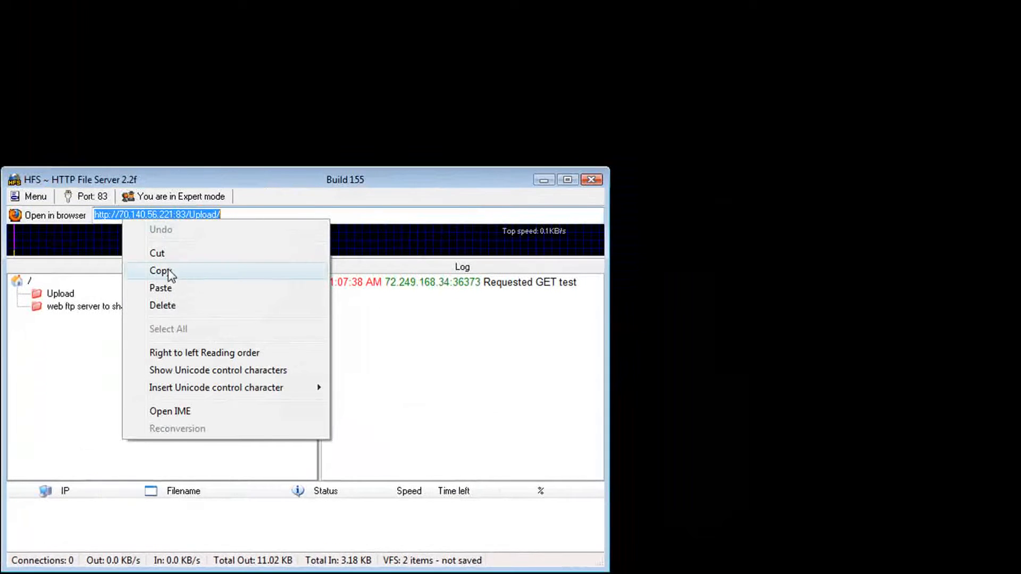
{"action": "left_click", "coordinate": [160, 270]}
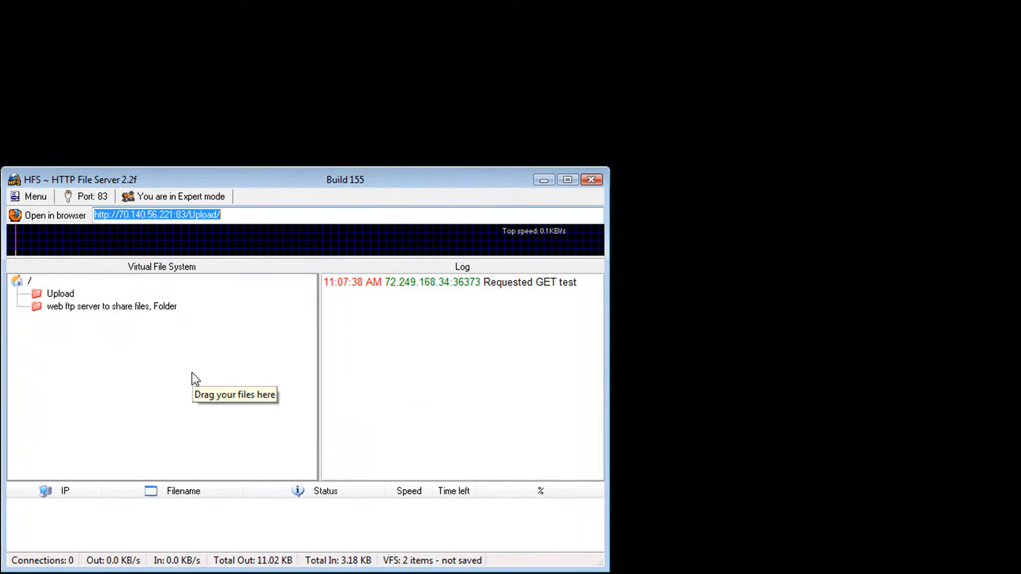
{"action": "mouse_move", "coordinate": [628, 106]}
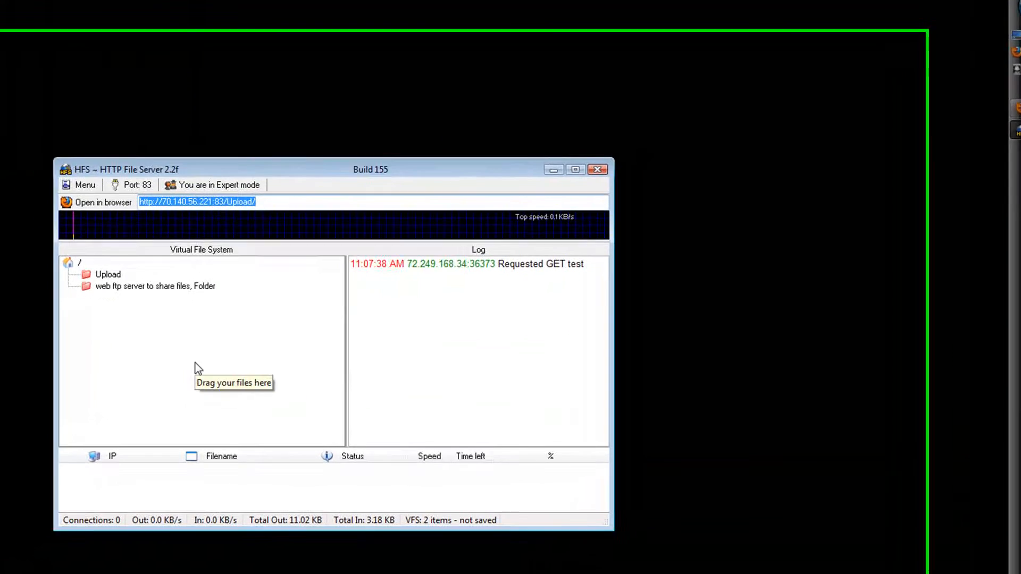
{"action": "left_click_drag", "start_coordinate": [326, 169], "coordinate": [498, 129]}
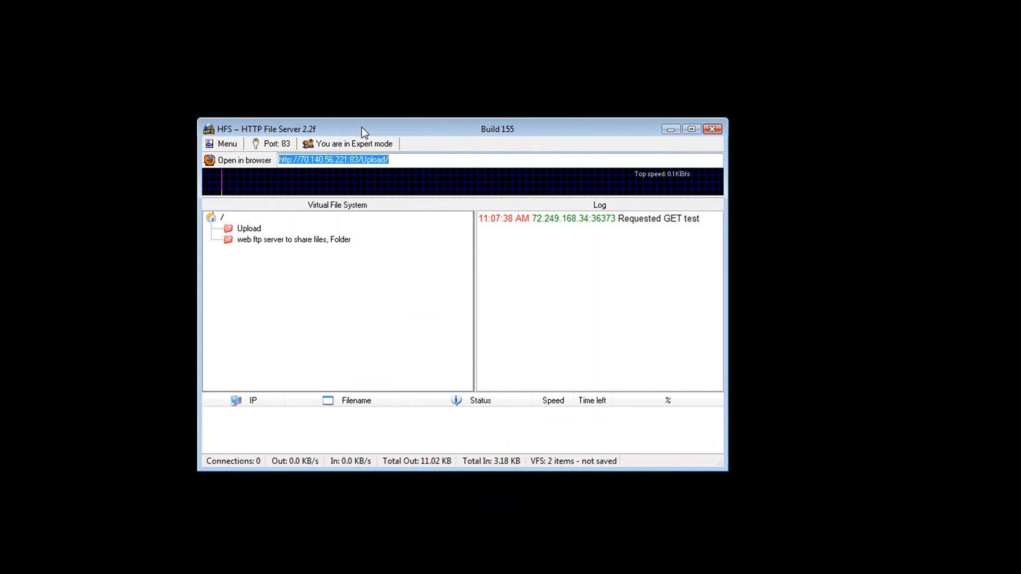
{"action": "mouse_move", "coordinate": [249, 233]}
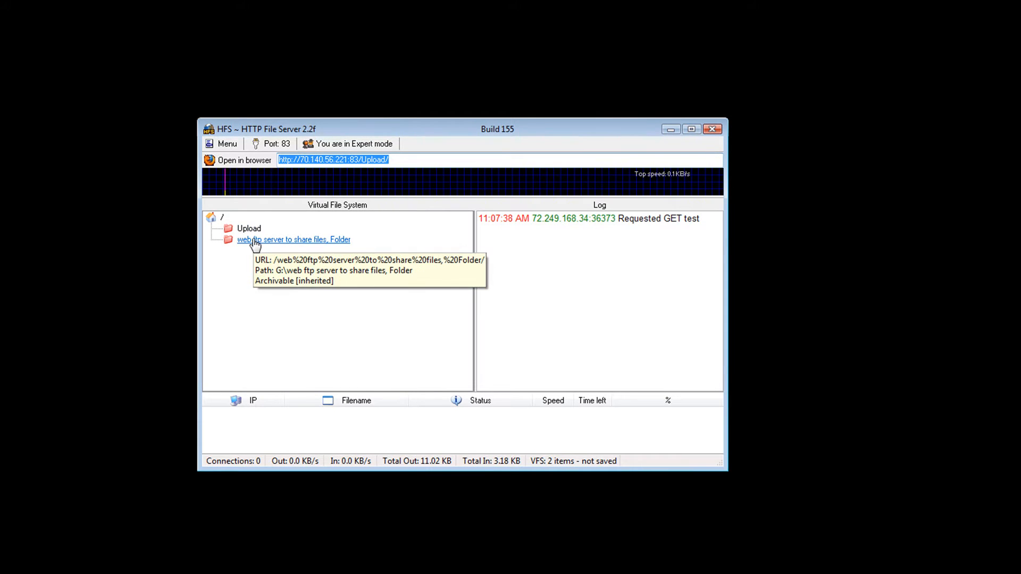
- Select the 'web ftp server to share files' folder and copy its public URL
{"action": "left_click", "coordinate": [294, 238]}
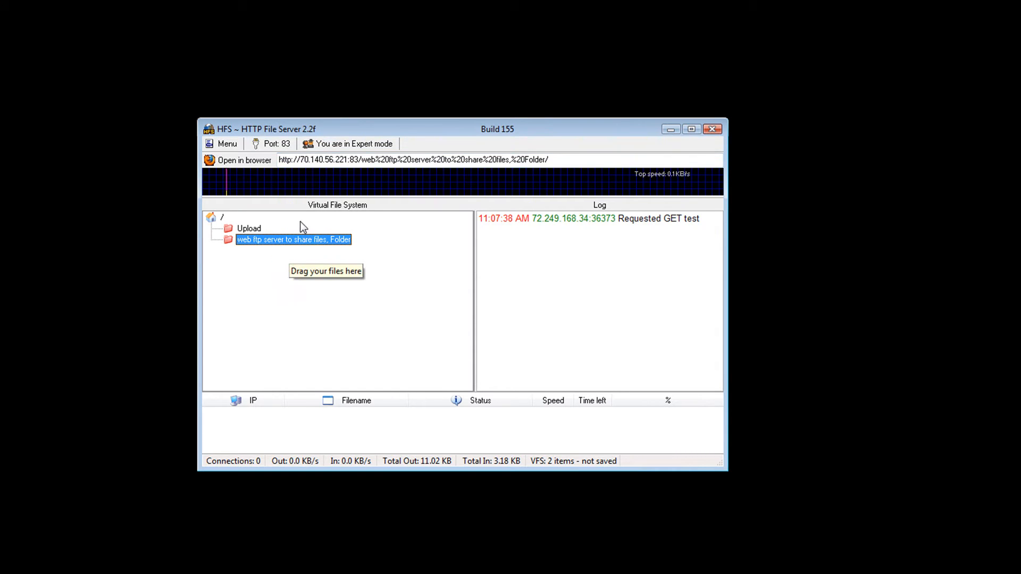
{"action": "right_click", "coordinate": [413, 159]}
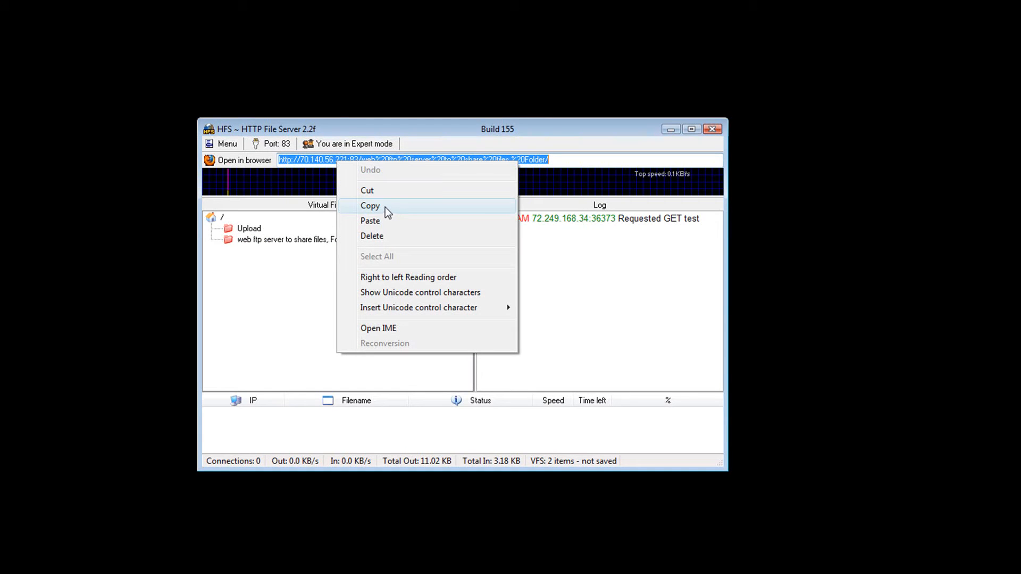
{"action": "left_click", "coordinate": [370, 205]}
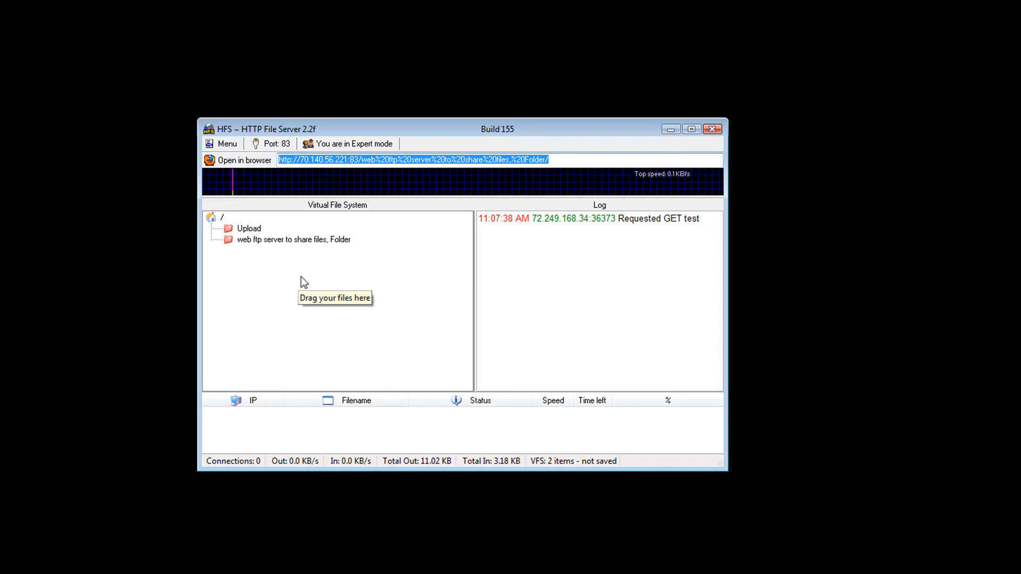
{"action": "mouse_move", "coordinate": [357, 274]}
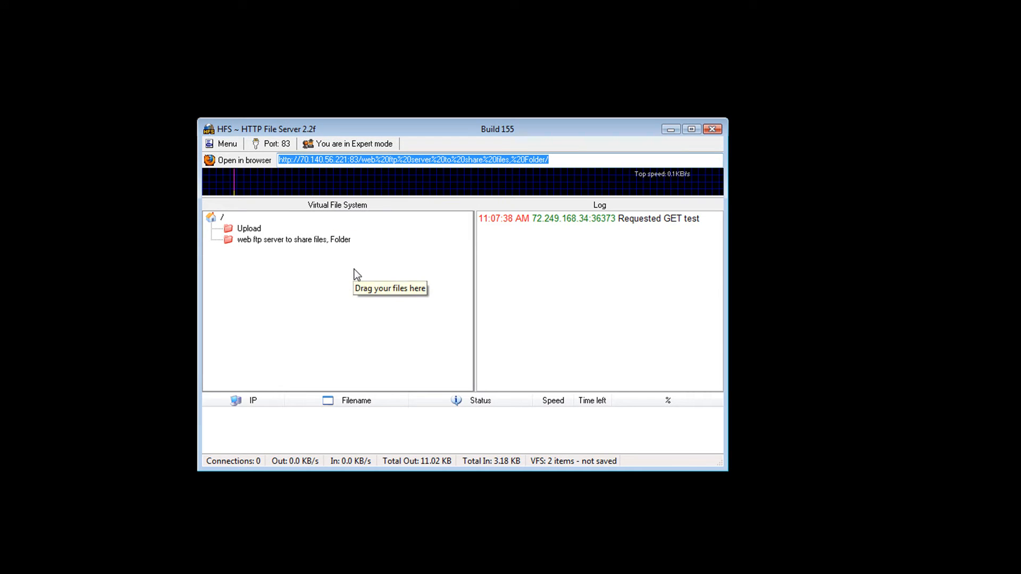
{"action": "mouse_move", "coordinate": [659, 137]}
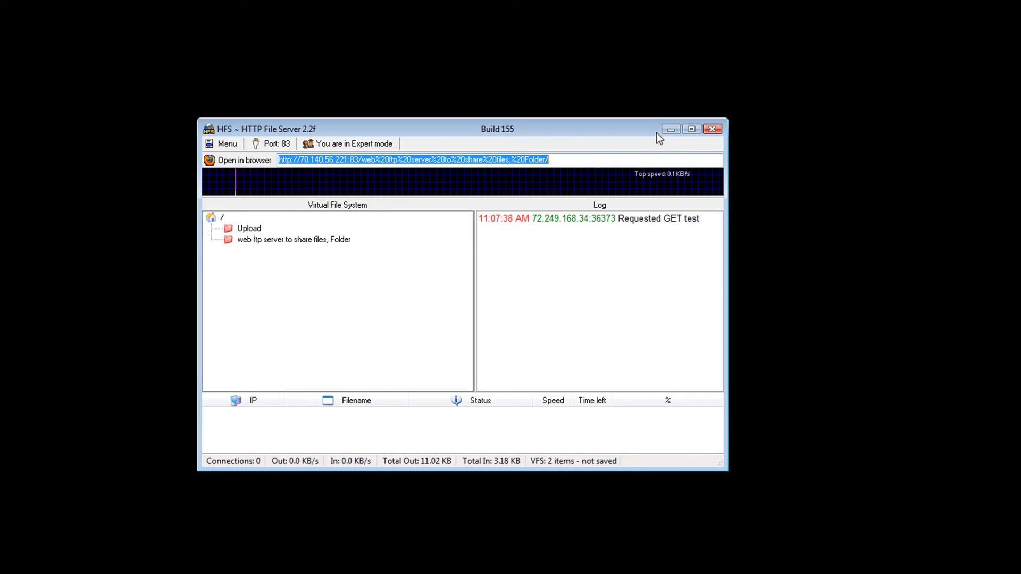
- Use the HFS Menu's Switch OFF command to stop the server
{"action": "left_click", "coordinate": [226, 144]}
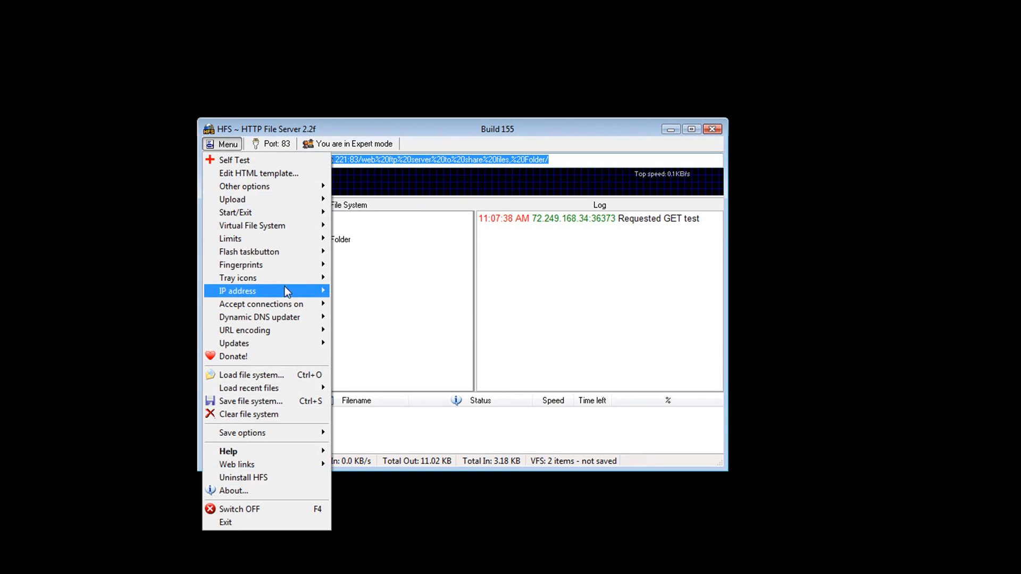
{"action": "mouse_move", "coordinate": [288, 405]}
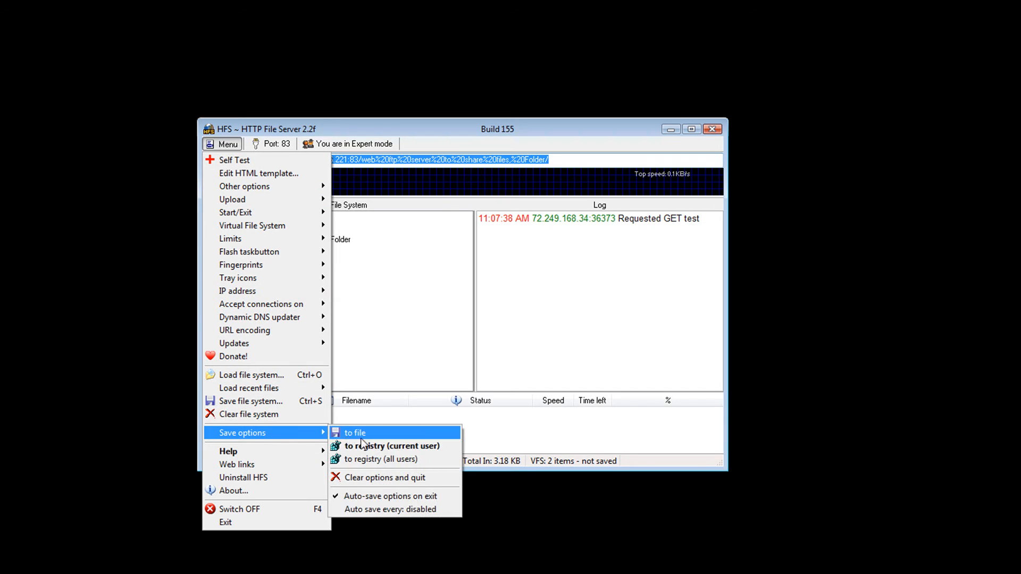
{"action": "mouse_move", "coordinate": [381, 459]}
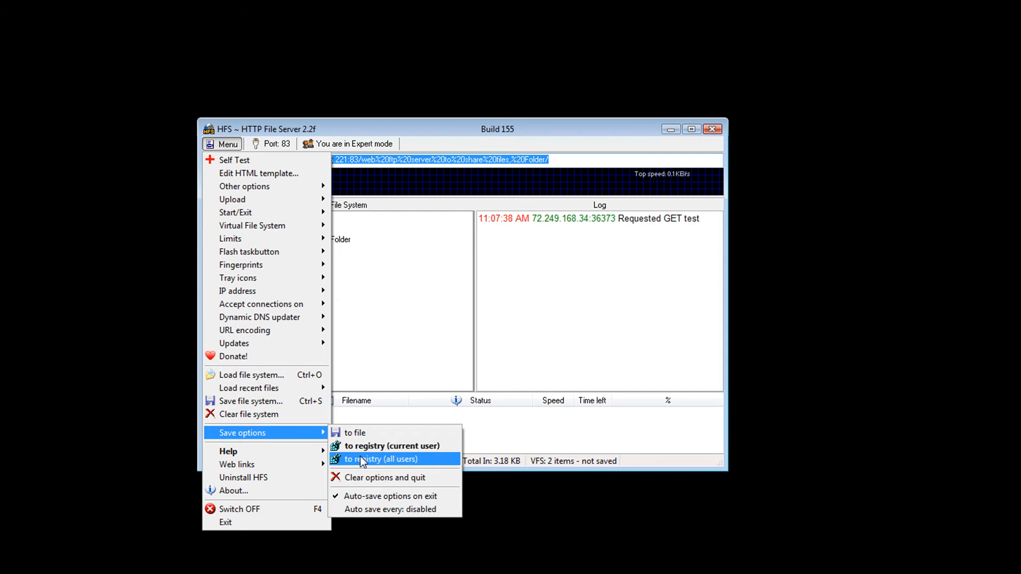
{"action": "mouse_move", "coordinate": [391, 496]}
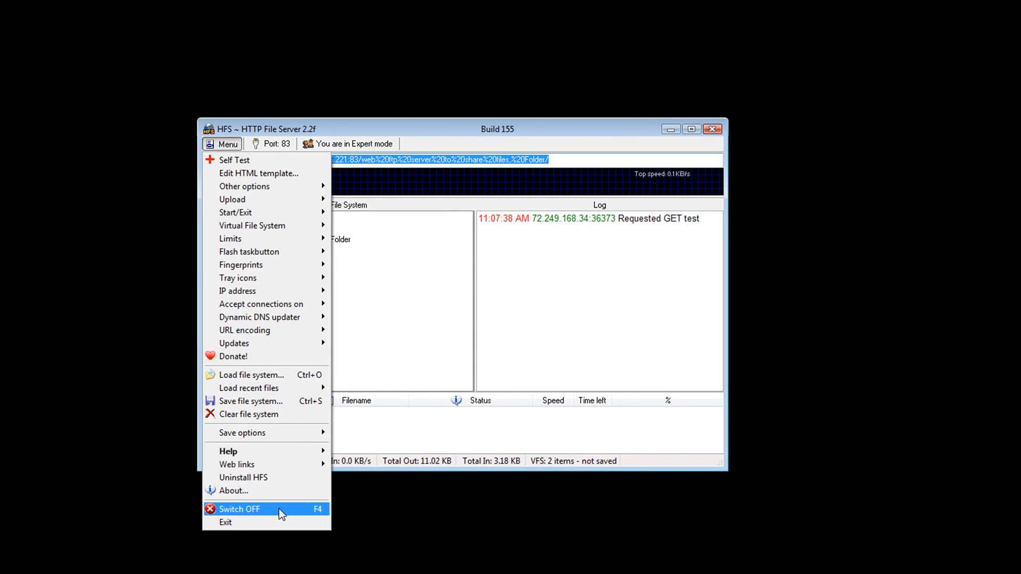
{"action": "mouse_move", "coordinate": [268, 516]}
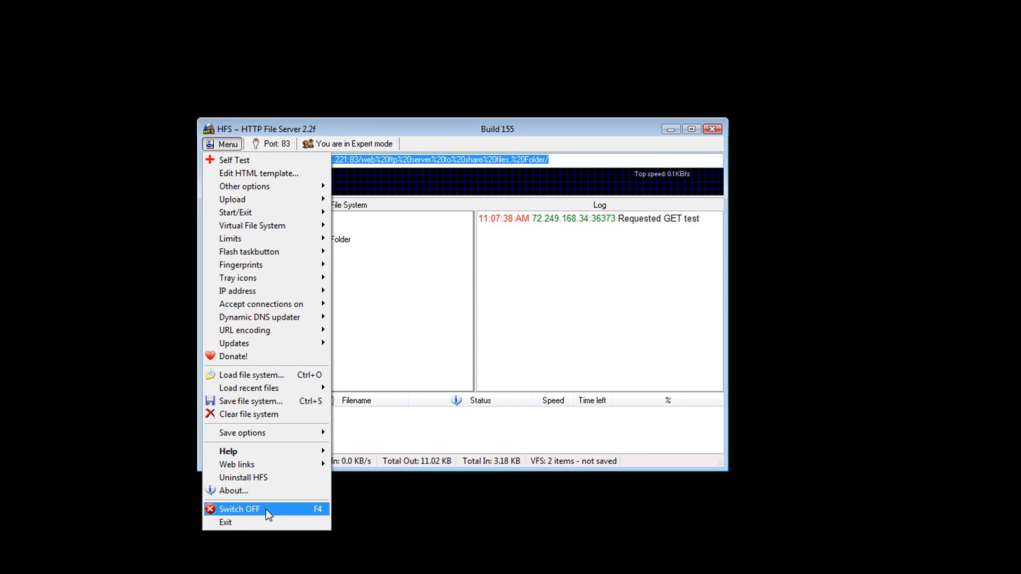
{"action": "left_click", "coordinate": [238, 509]}
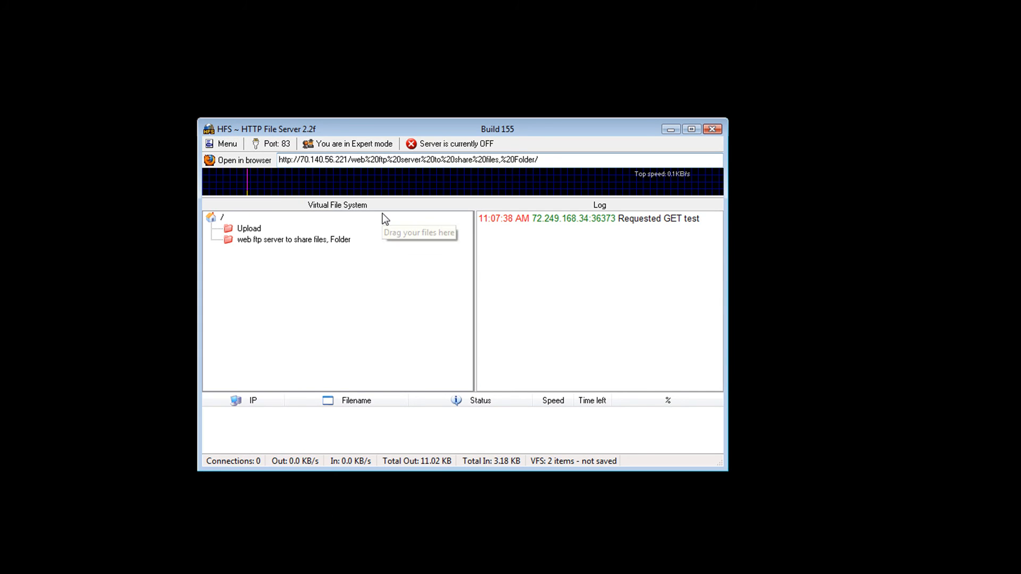